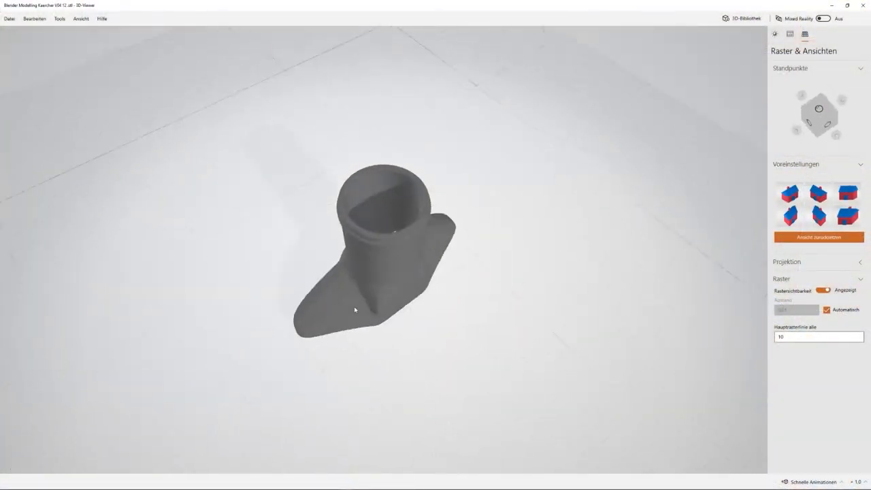
Step: Orbit and zoom toward the adapter's nozzle rim and inner wall
drag(354, 309, 400, 255)
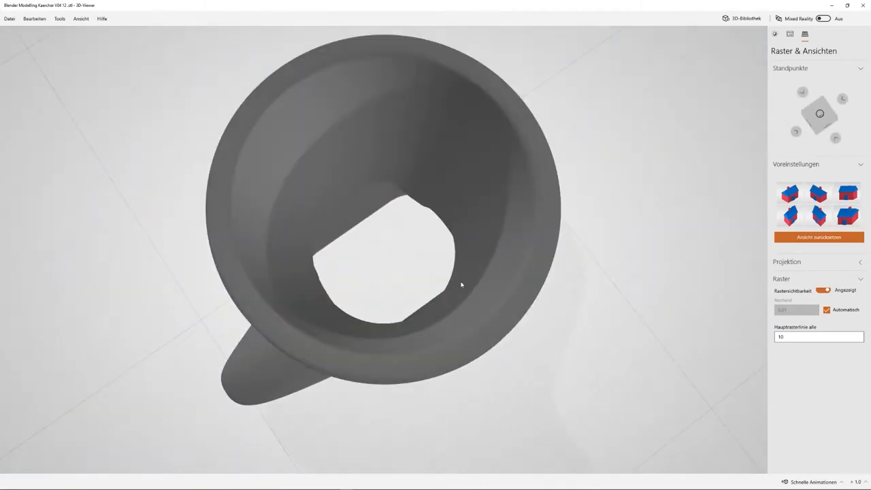
drag(460, 284, 467, 270)
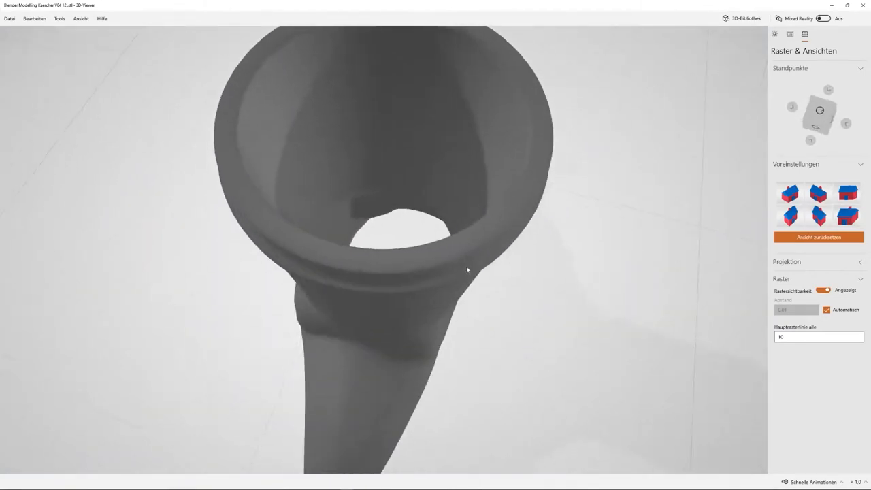
drag(466, 269, 471, 142)
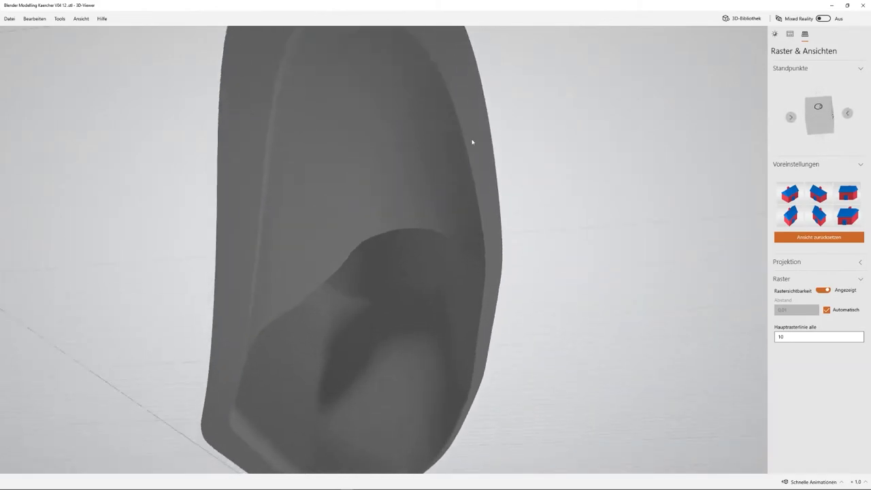
drag(471, 142, 463, 106)
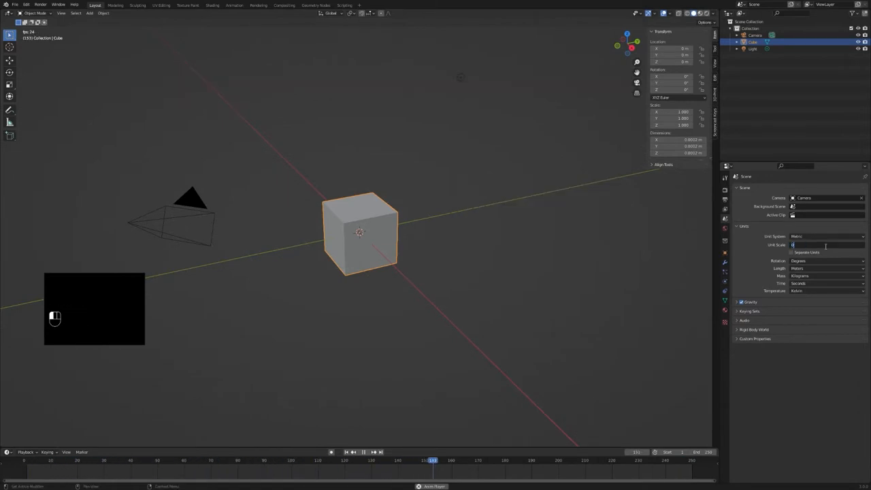
Step: Set scene length units to millimetres and switch viewport lighting to matcap
click(827, 268)
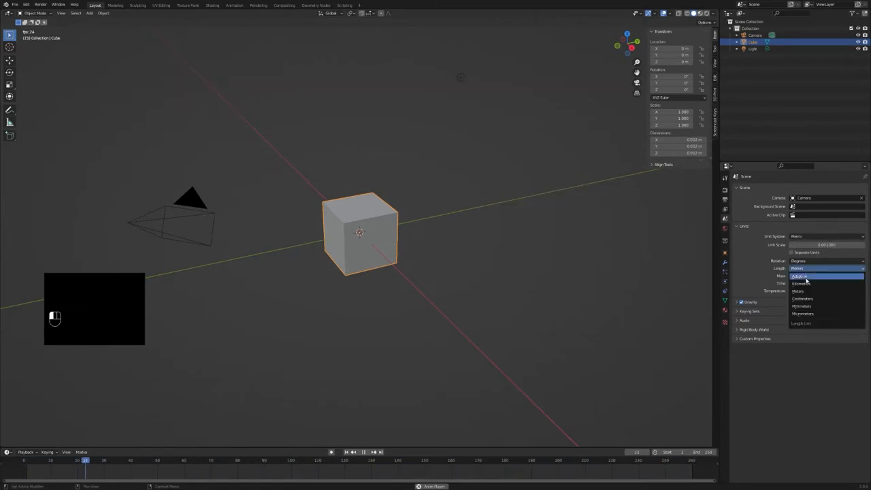
click(801, 304)
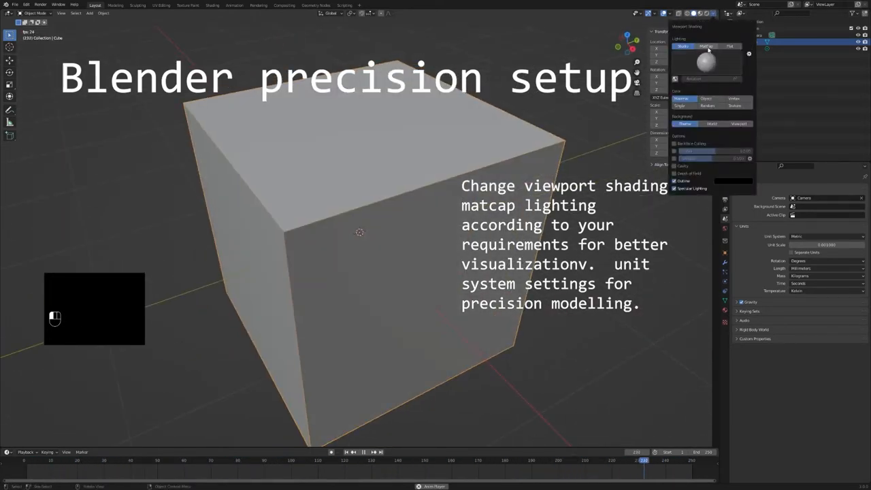
click(704, 46)
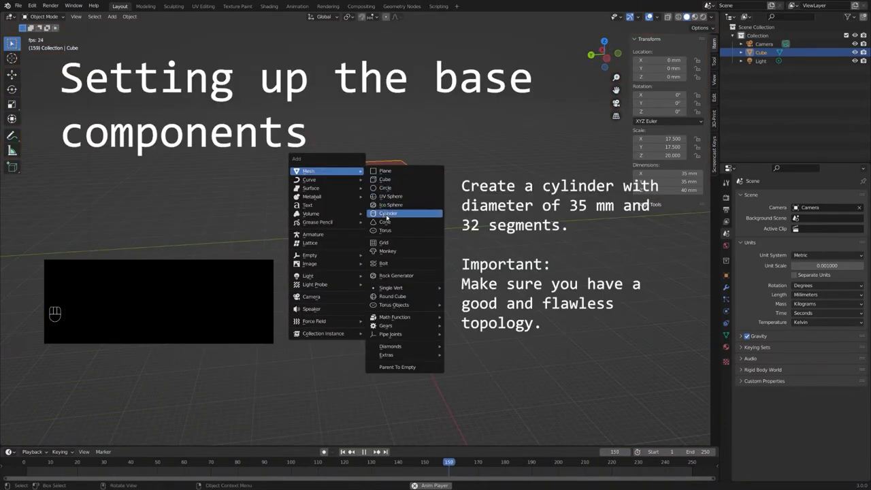
Step: Add a 35 mm, 32-vertex cylinder and start subdividing the cube's side edges to match
click(388, 212)
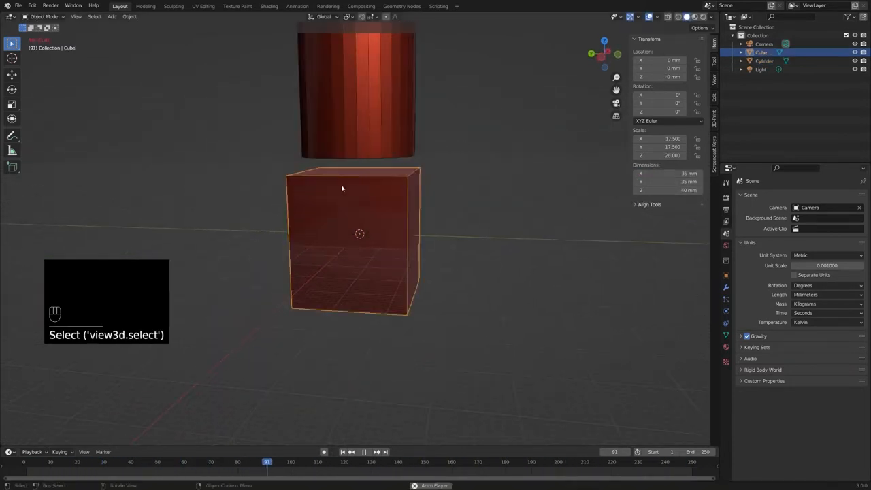
key(Tab)
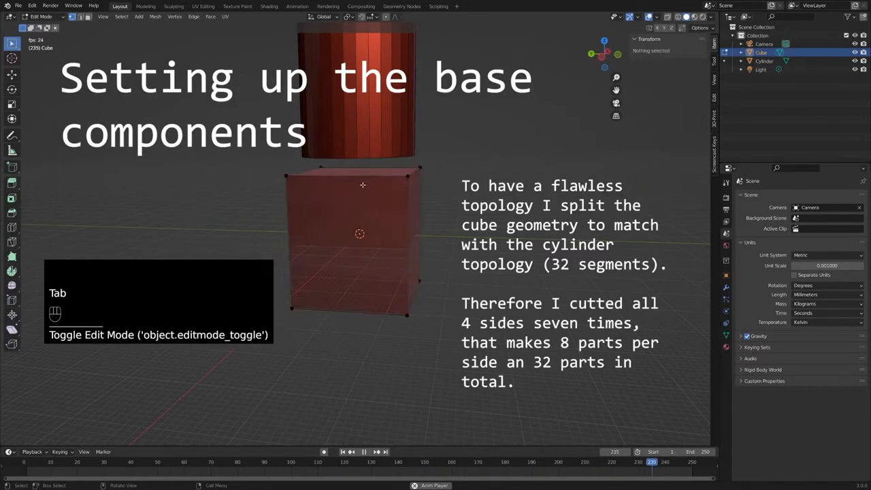
click(193, 16)
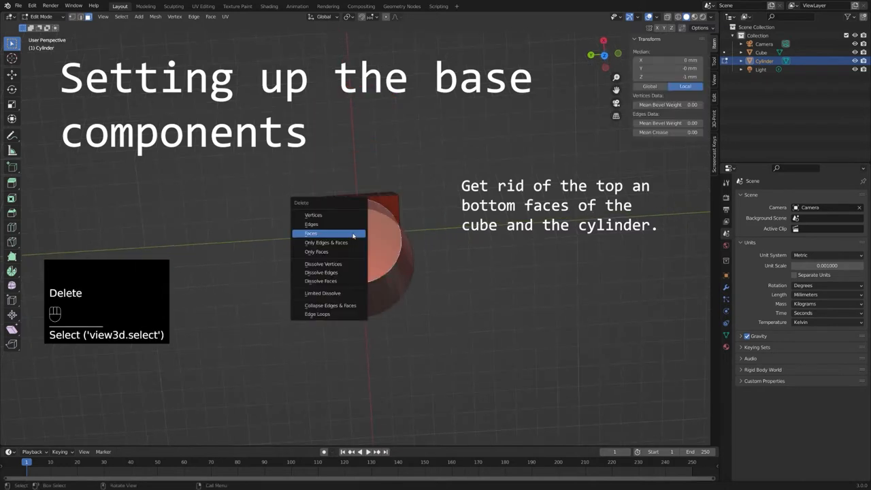
Step: Delete the top and bottom faces of the cylinder and the cube, leaving both open-ended
click(310, 233)
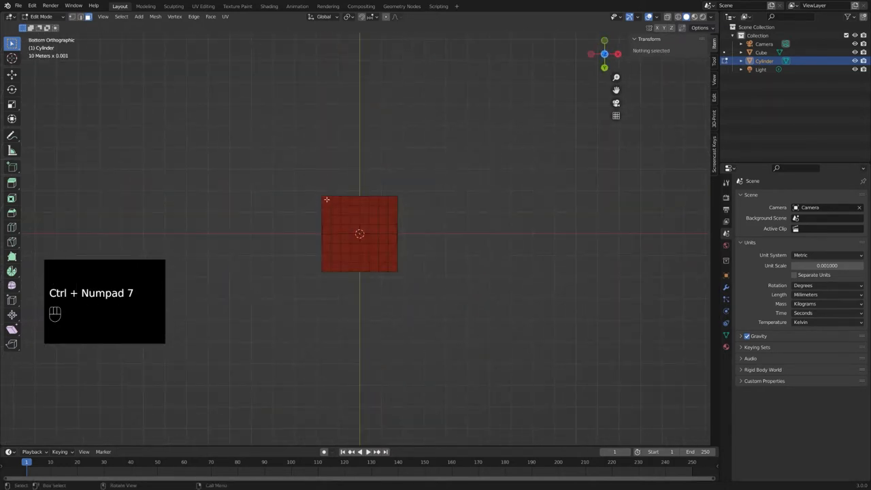
key(Tab)
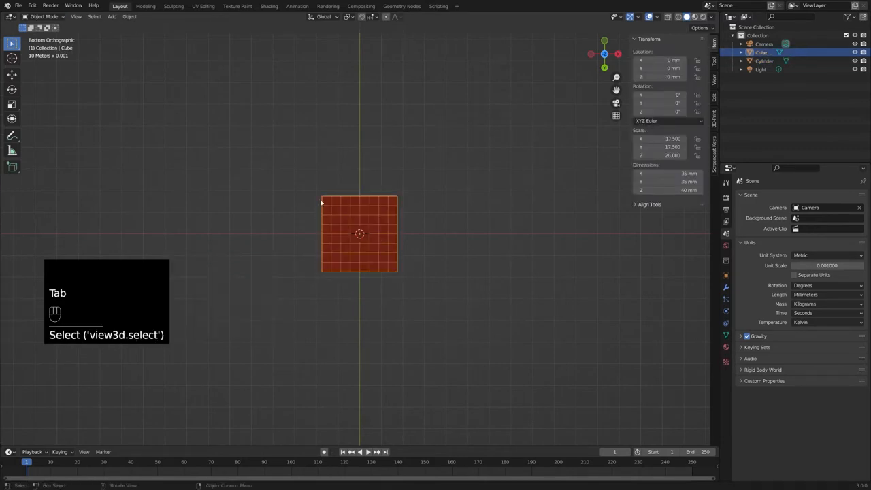
key(Tab)
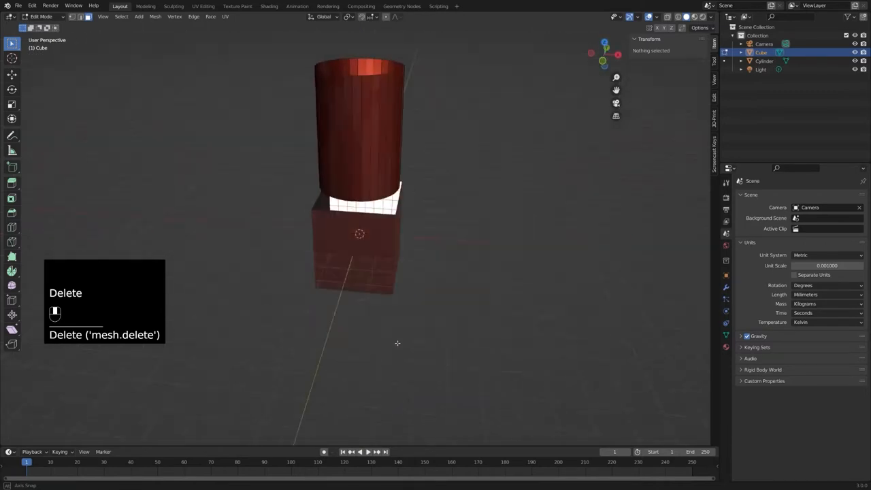
key(Tab)
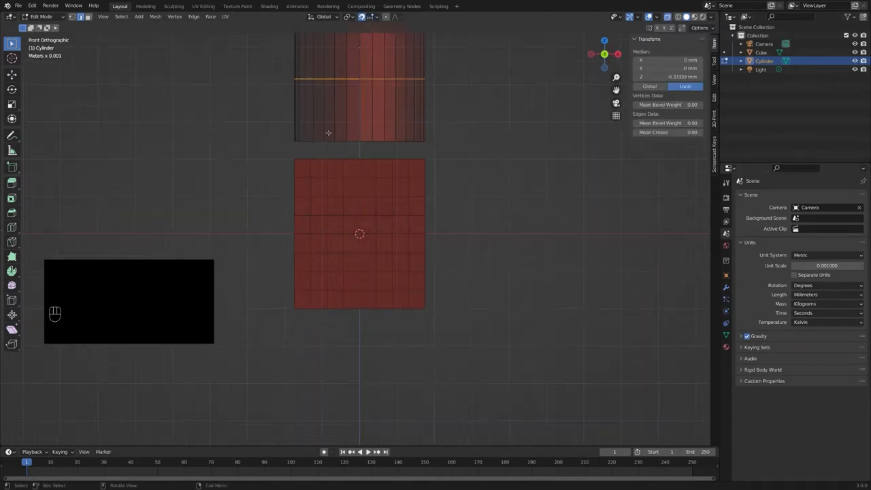
Step: Move the cylinder up along Z above the cube and leave Edit Mode
key(g)
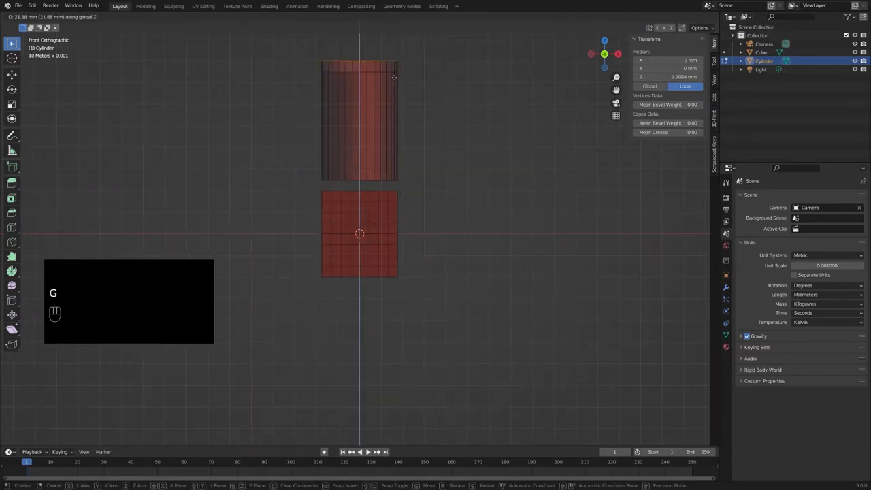
key(Tab)
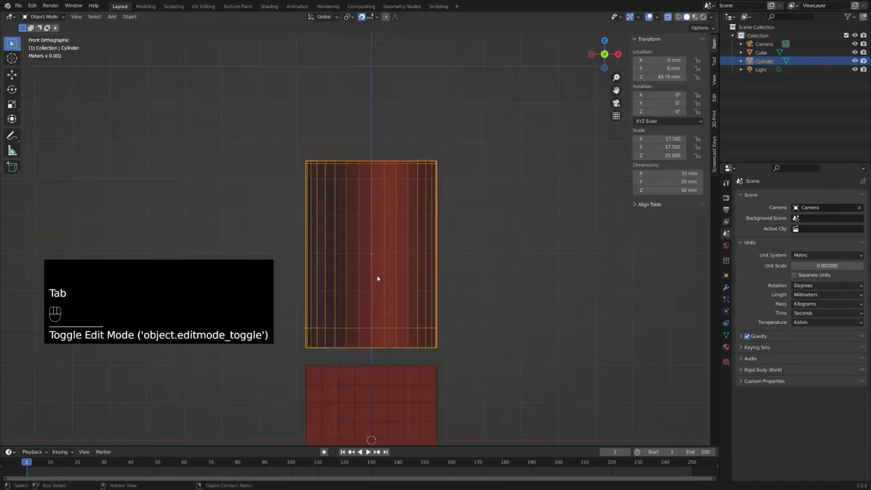
Step: Join the cylinder and cube into one object with Ctrl+J and edit the joined mesh
key(Tab)
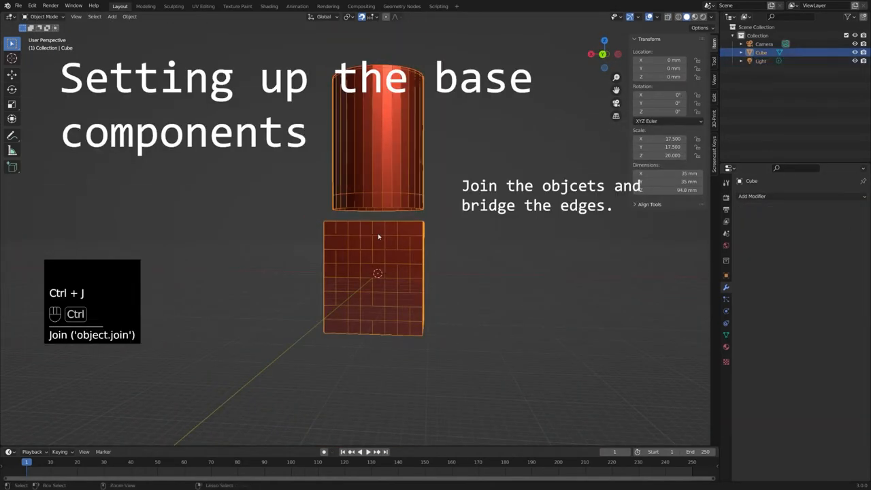
key(Tab)
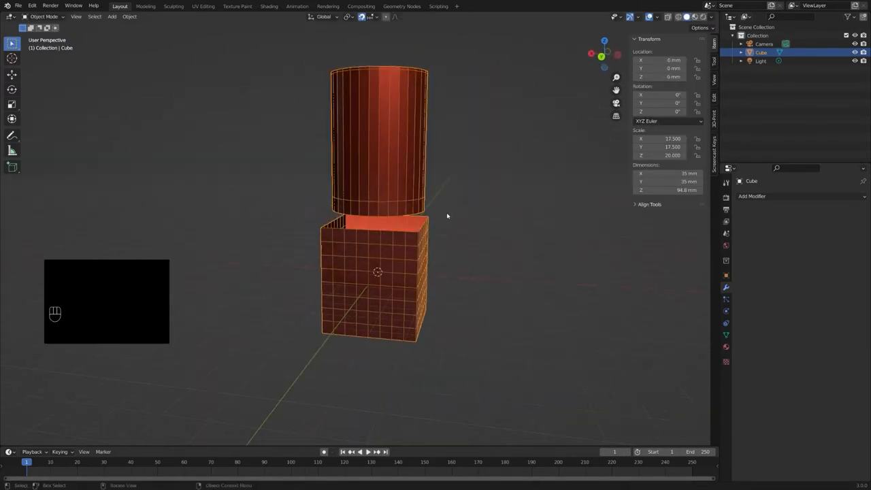
key(Tab)
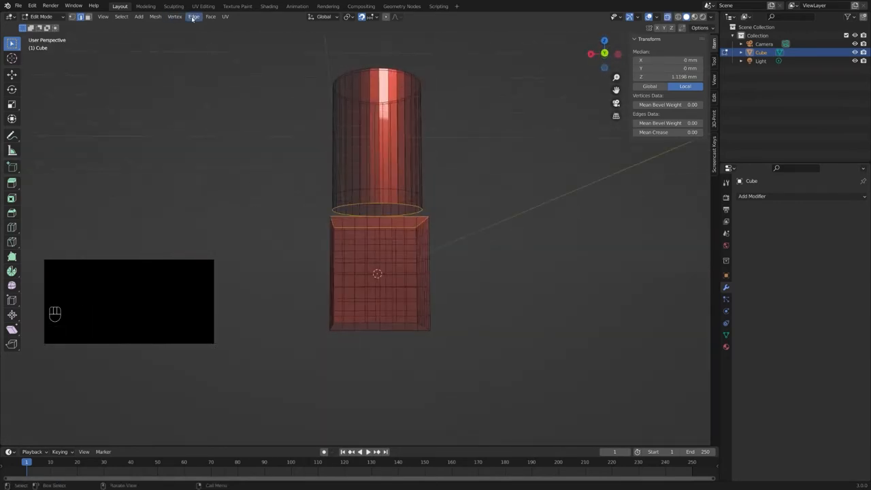
Step: Bridge the two open edge loops with a band of faces via Edge > Bridge Edge Loops
click(193, 16)
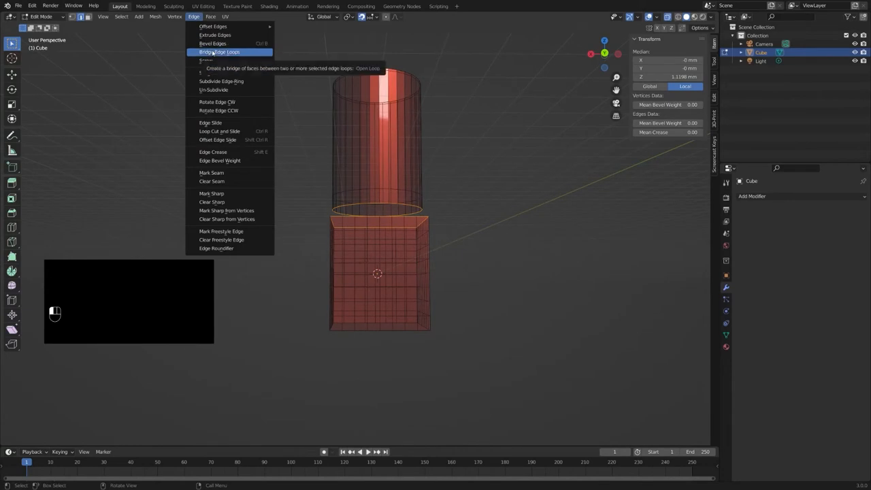
click(221, 52)
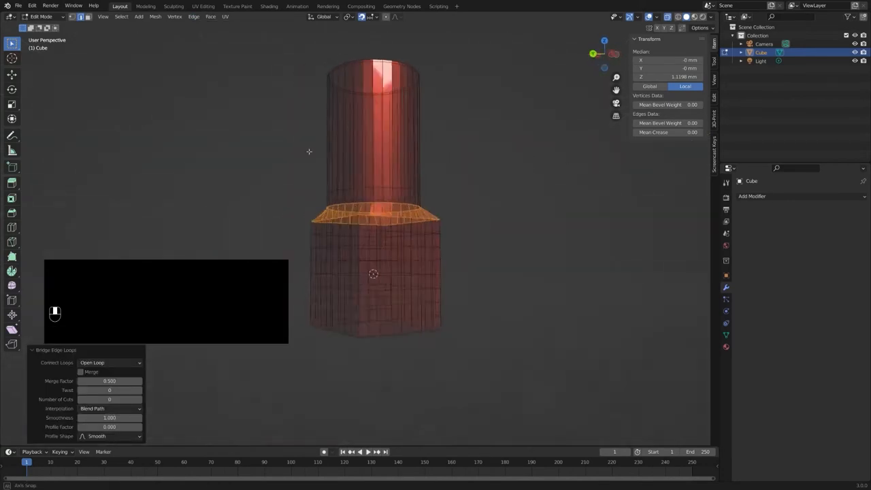
key(a)
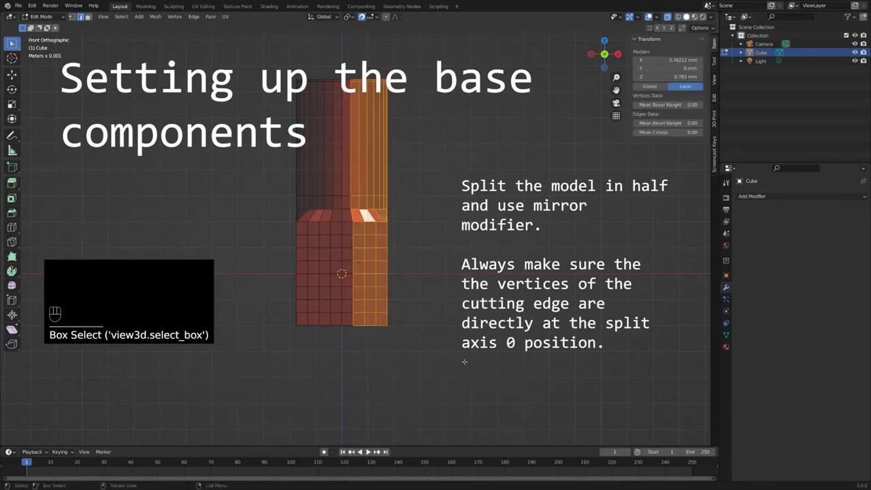
Step: Delete the selected half of the joined mesh's vertices
key(3)
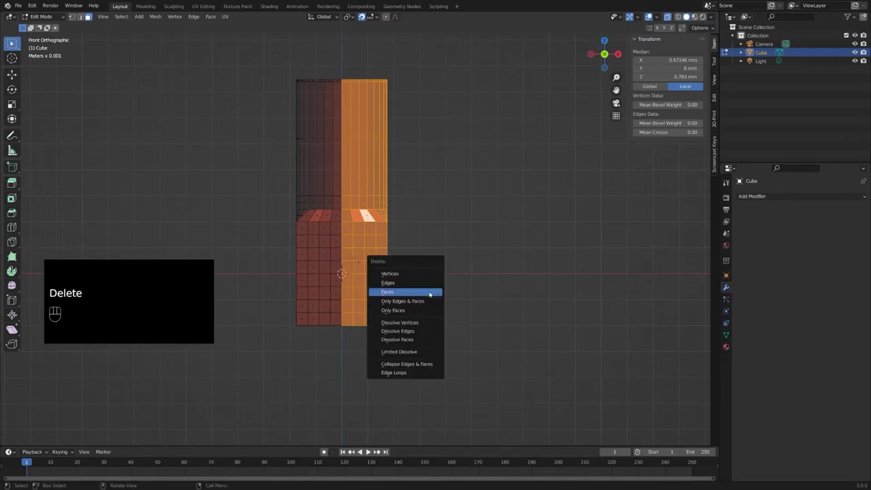
click(386, 291)
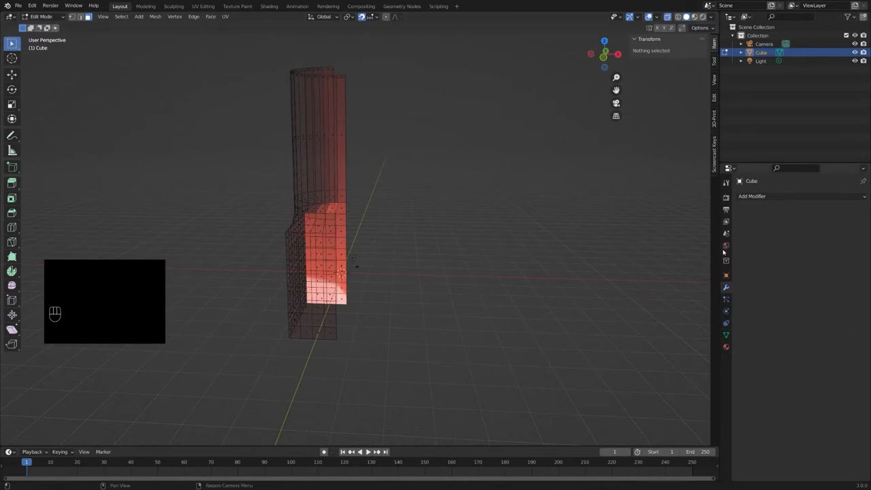
Step: Add a Mirror modifier to restore the missing side of the mesh
click(751, 196)
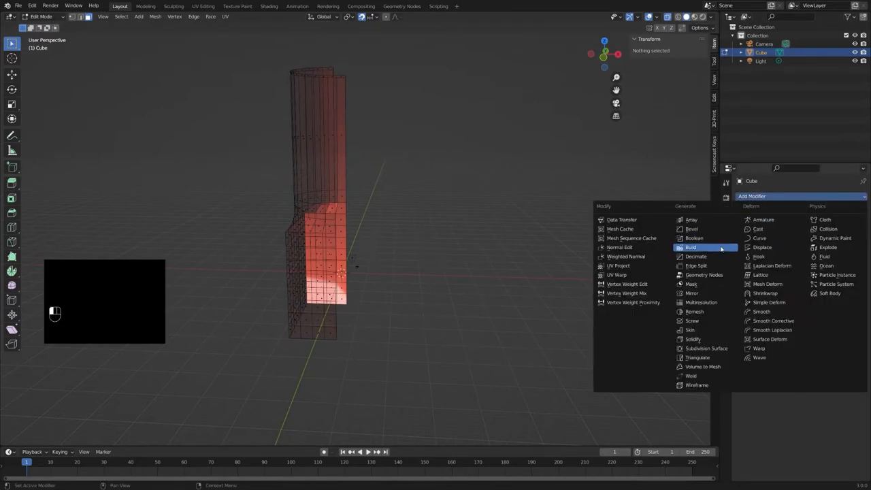
click(691, 294)
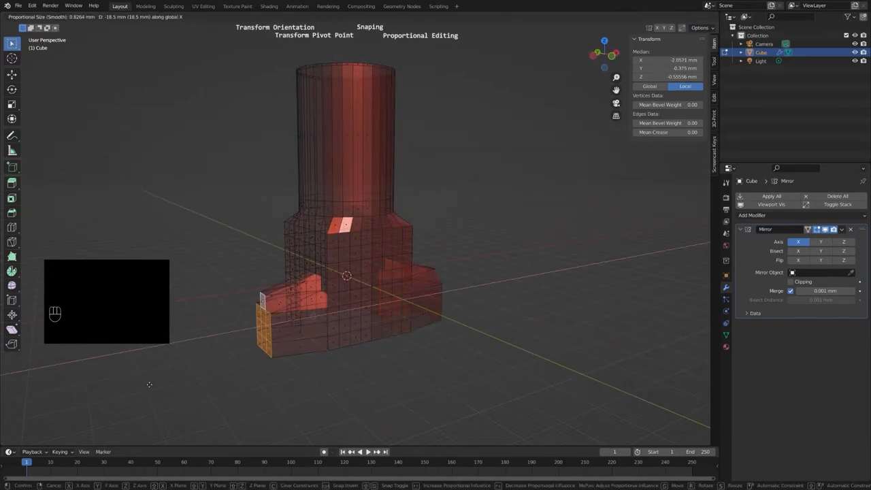
mouse_move(150, 383)
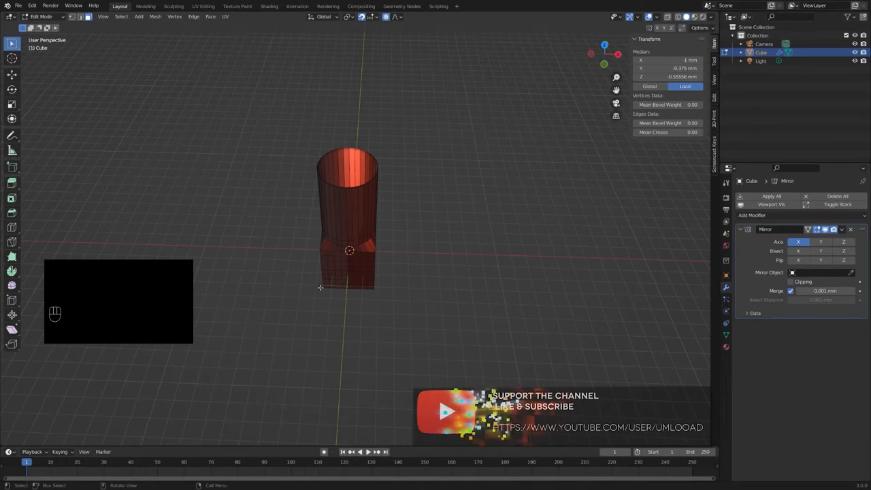
mouse_move(271, 281)
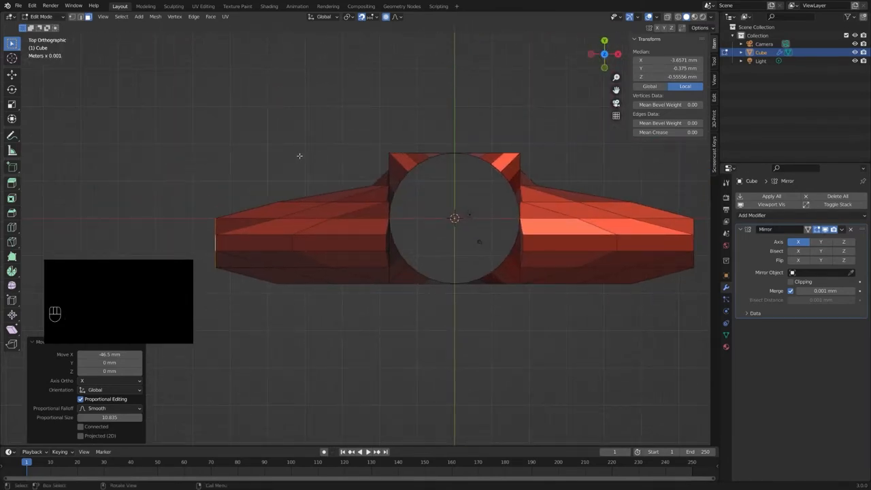
Step: Orbit around the extruded side block to check the rough boot shape
key(g)
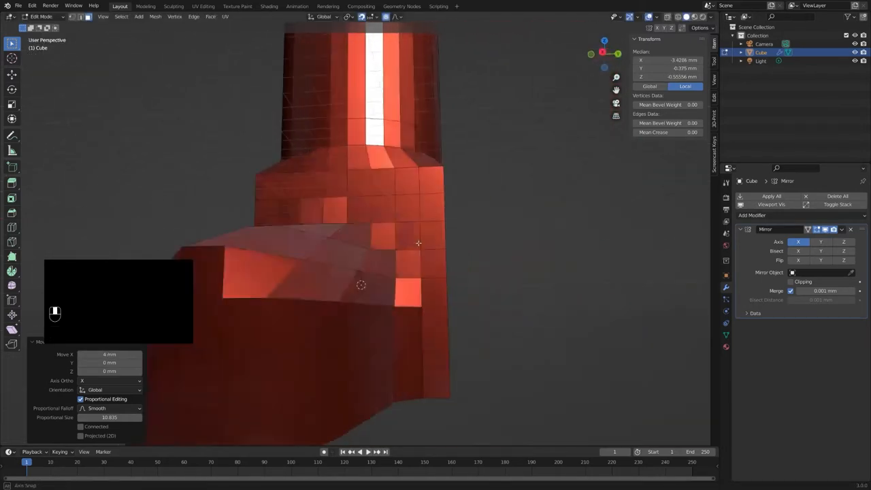
drag(419, 242, 401, 248)
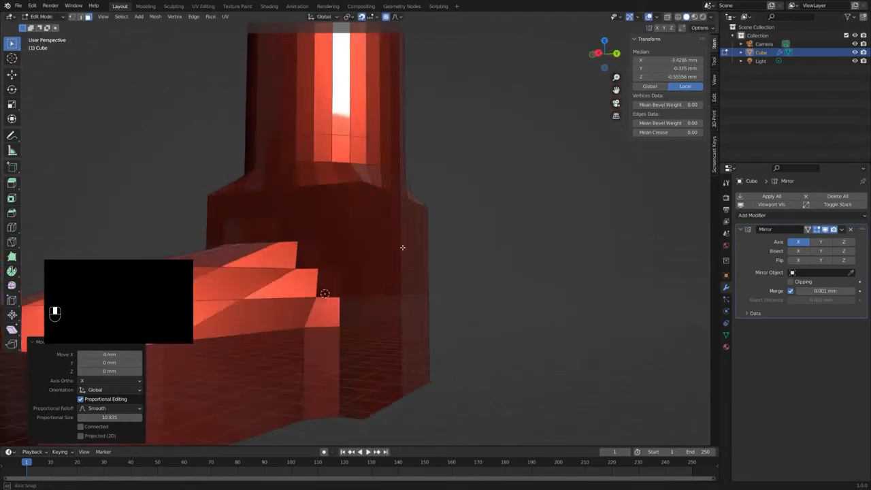
drag(402, 248, 543, 258)
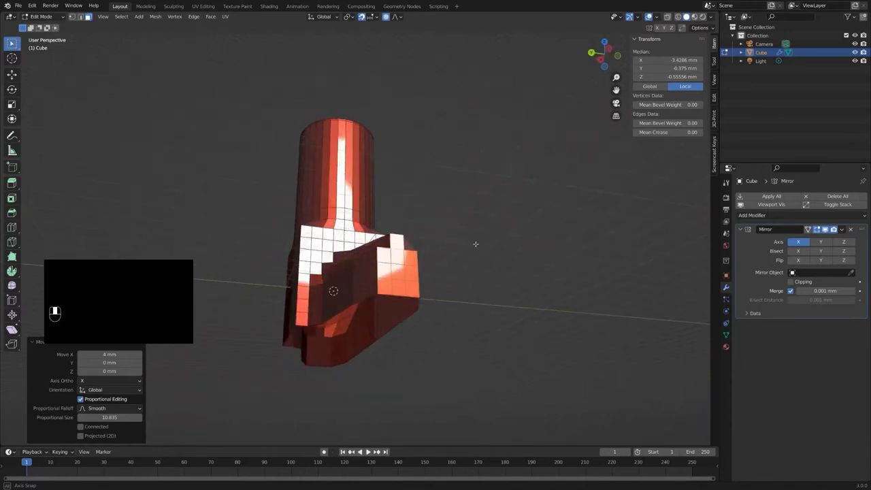
drag(408, 238, 340, 292)
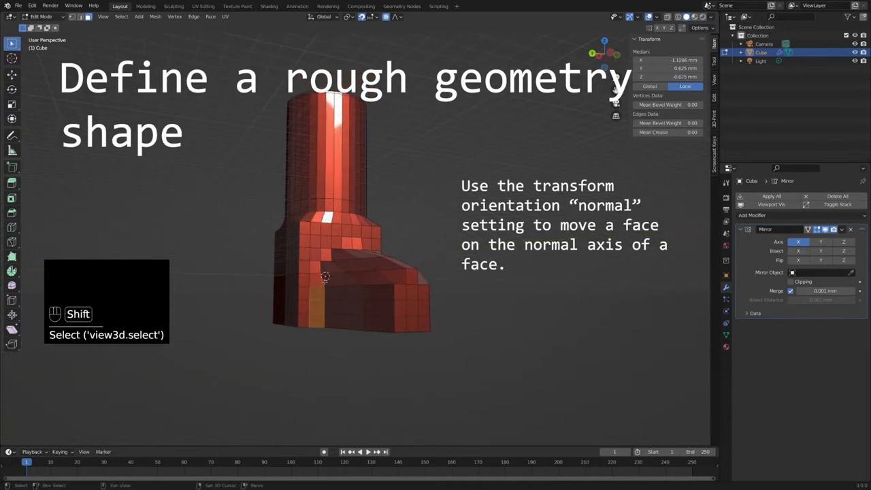
Step: Set transform orientation to Normal and add a Subdivision Surface modifier to smooth the mesh
click(326, 17)
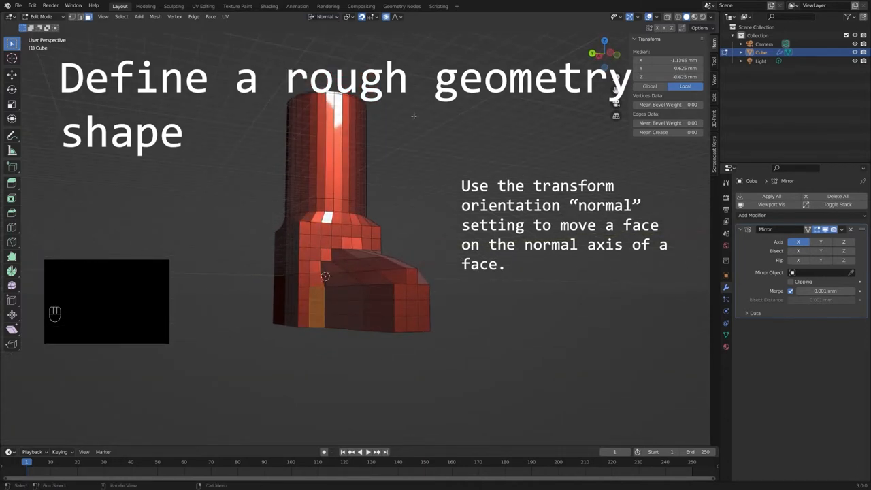
click(378, 16)
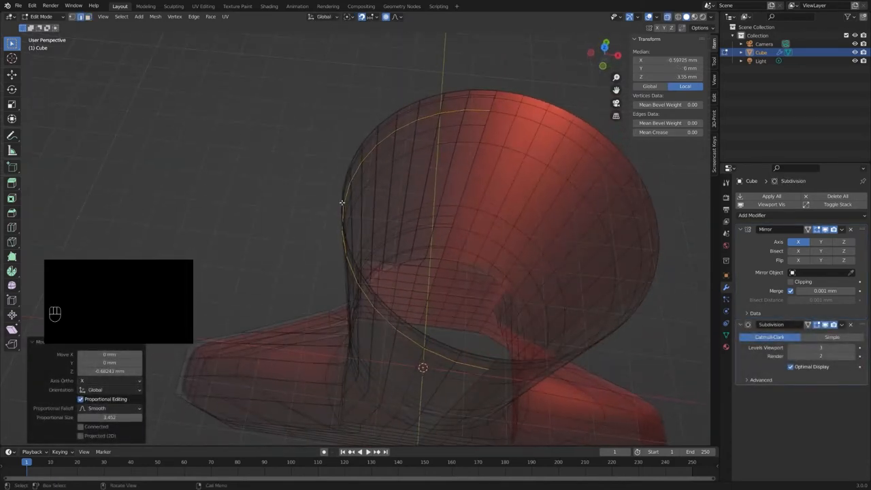
click(495, 94)
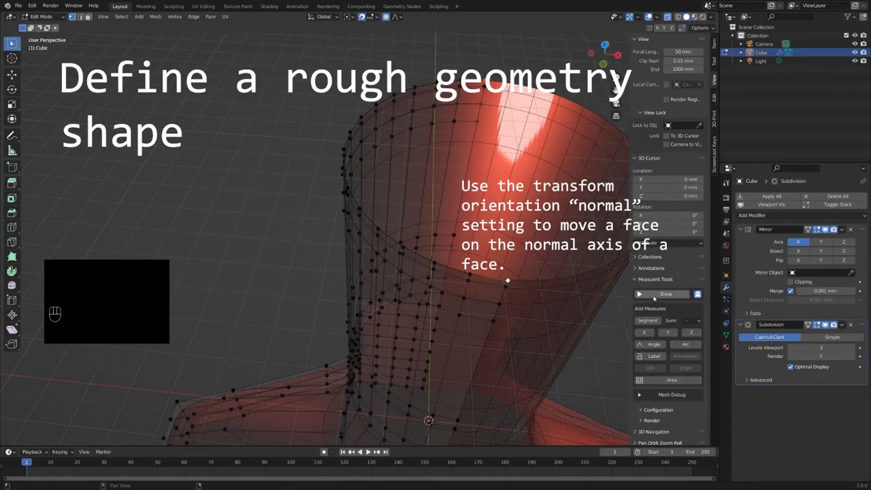
click(664, 294)
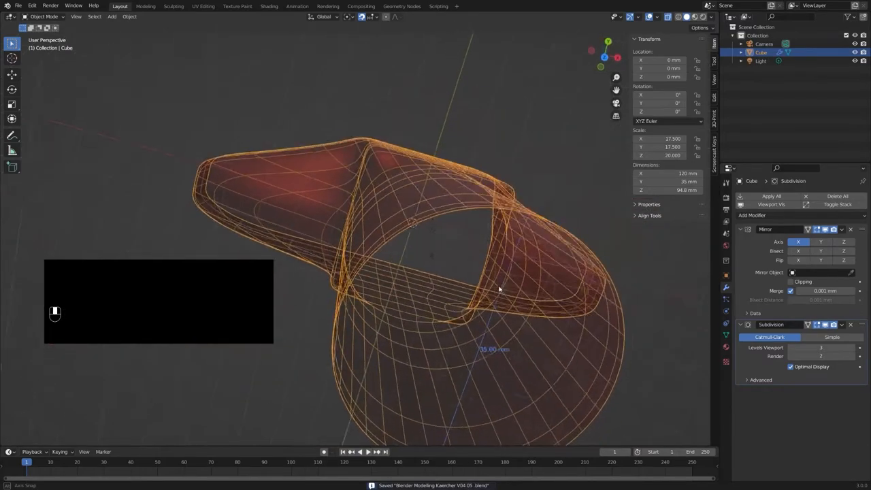
Step: Inspect the smoothed nozzle from several angles with X-ray toggled off via Alt+Z
drag(496, 288, 435, 283)
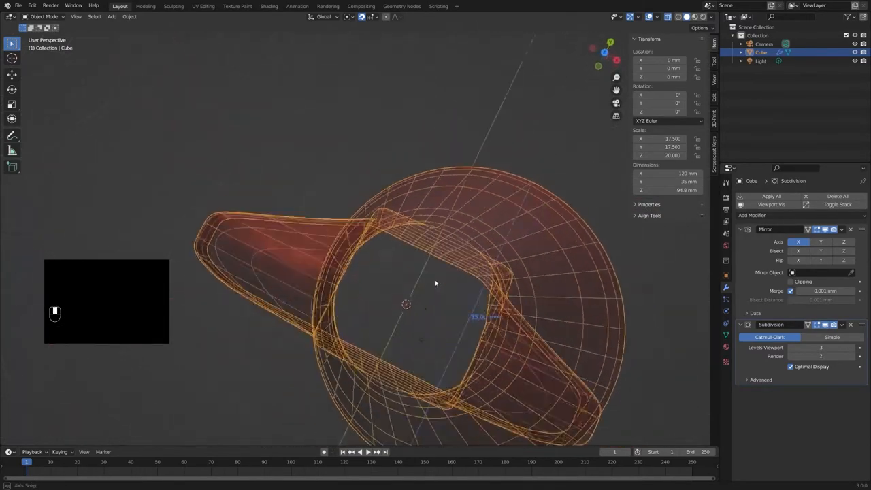
drag(435, 283, 411, 378)
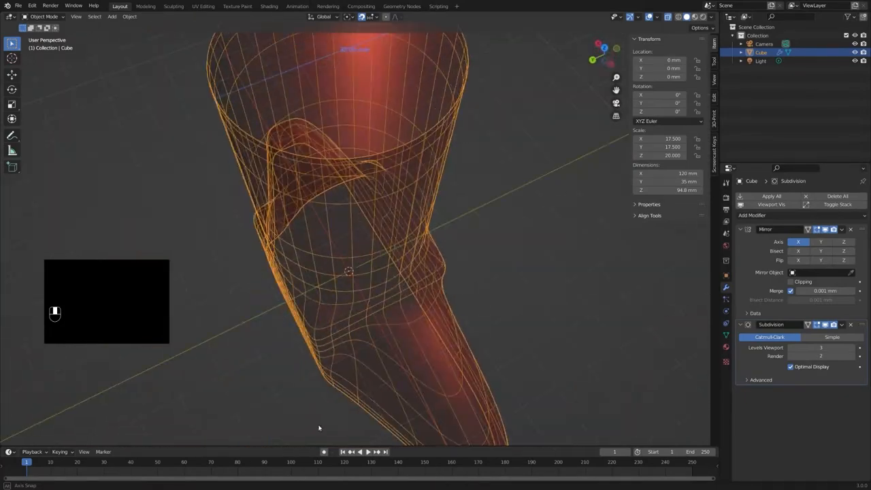
key(alt+z)
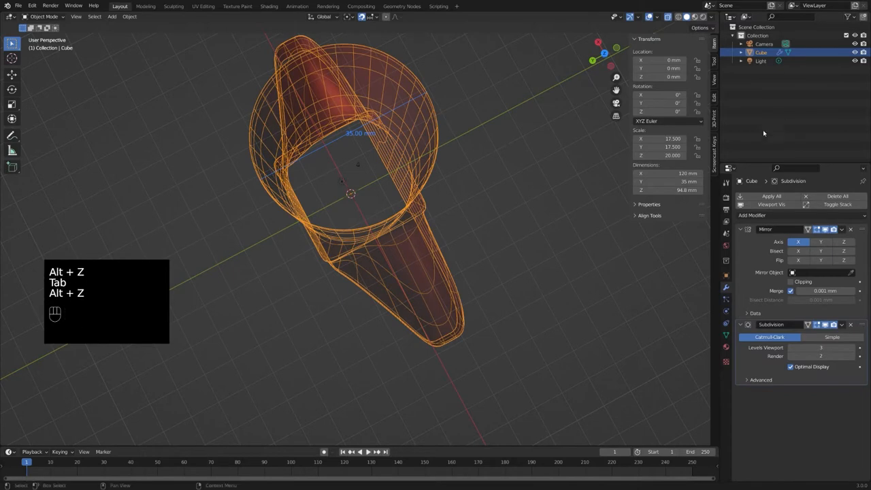
key(Tab)
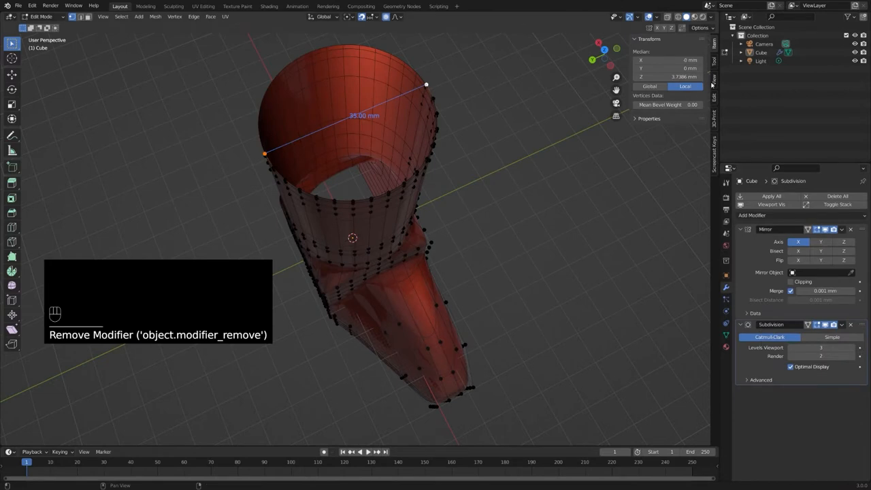
key(Tab)
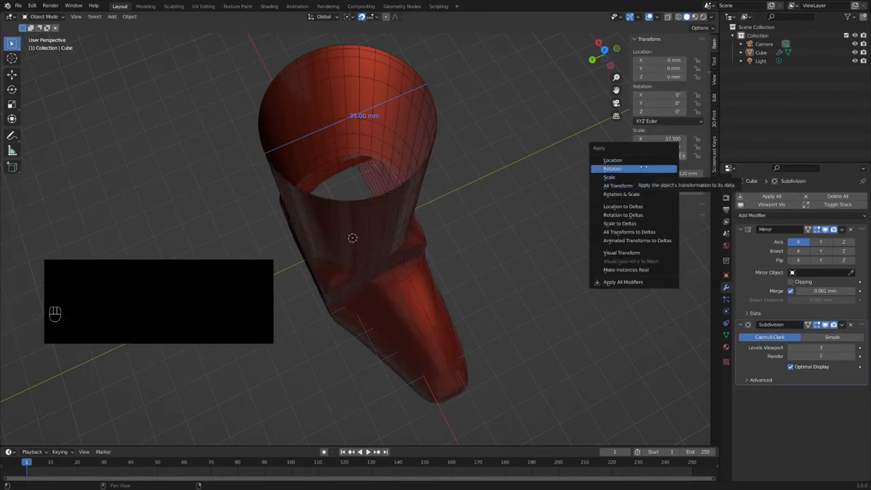
Step: Apply the nozzle's scale with Ctrl+A and choose a different transform orientation for its vertices
click(612, 168)
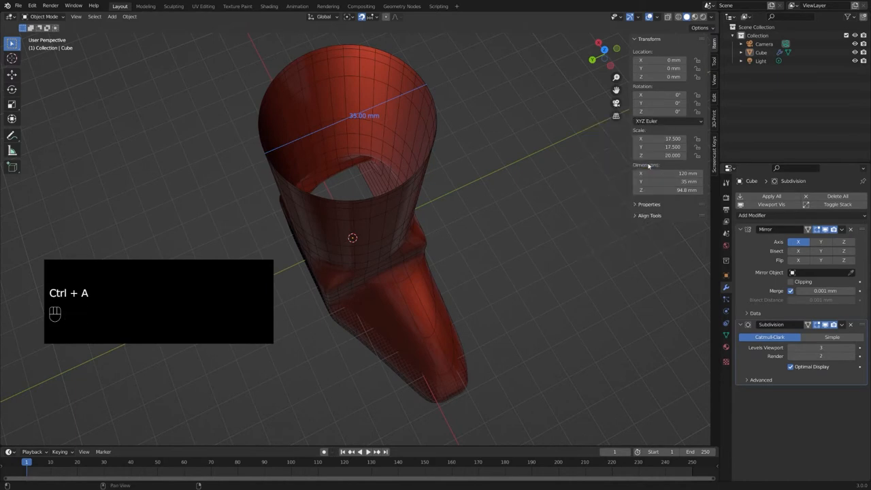
key(ctrl+a)
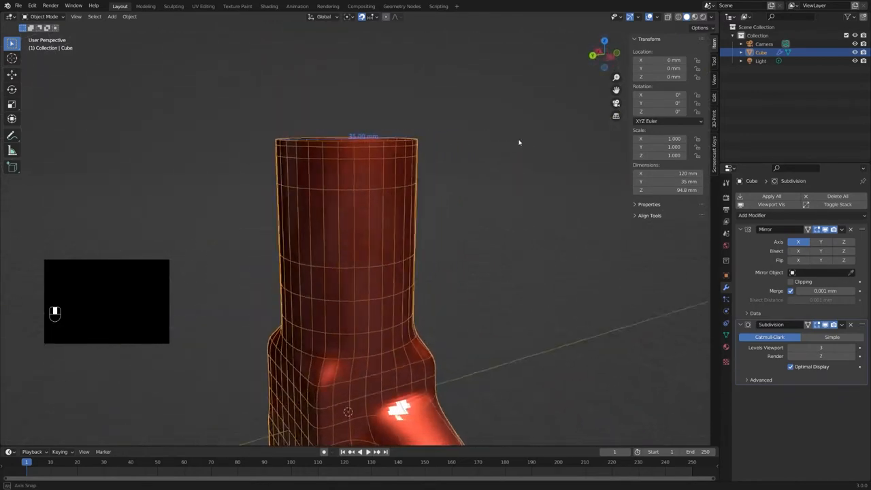
key(Tab)
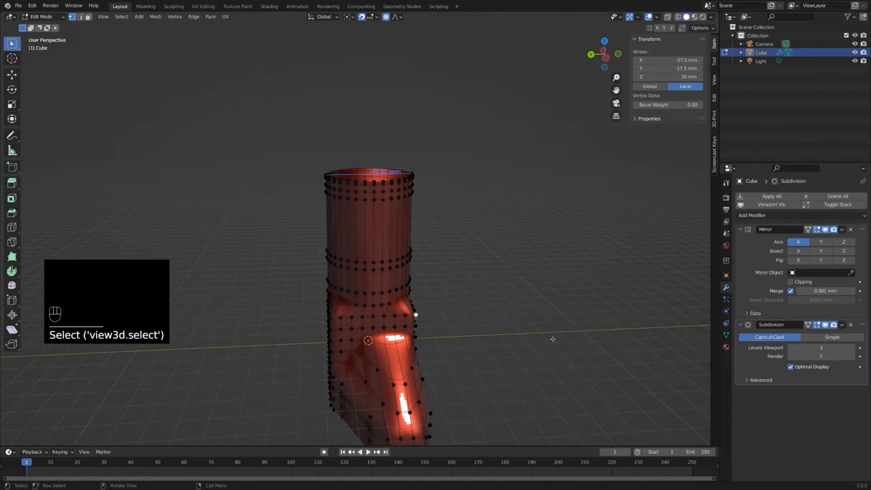
click(323, 16)
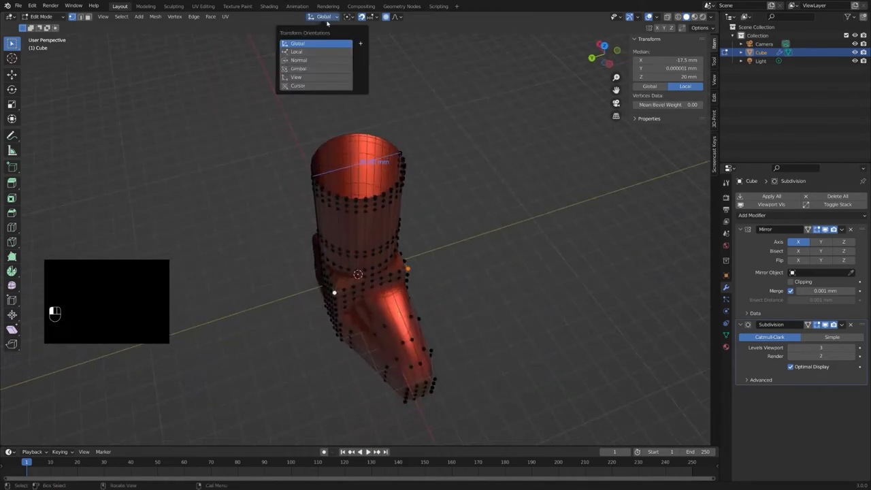
click(300, 60)
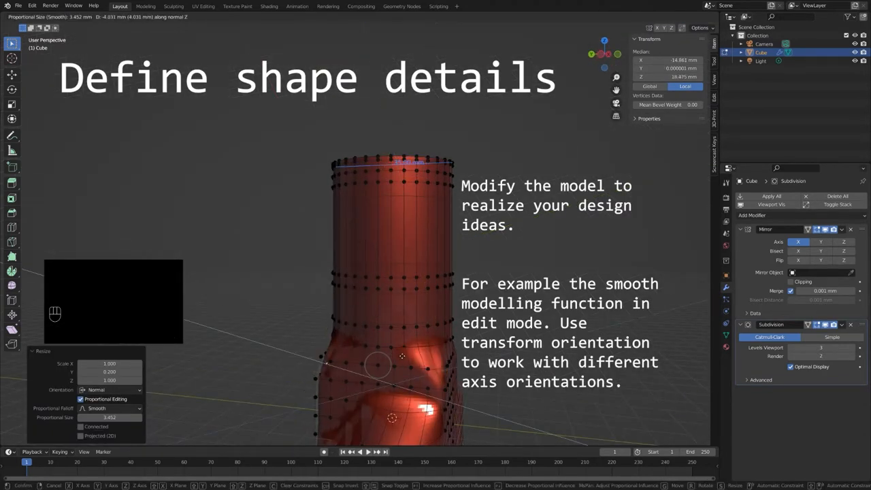
Step: Widen the lower rings into a flared skirt with proportional scaling and smooth the vertices
key(ctrl+z)
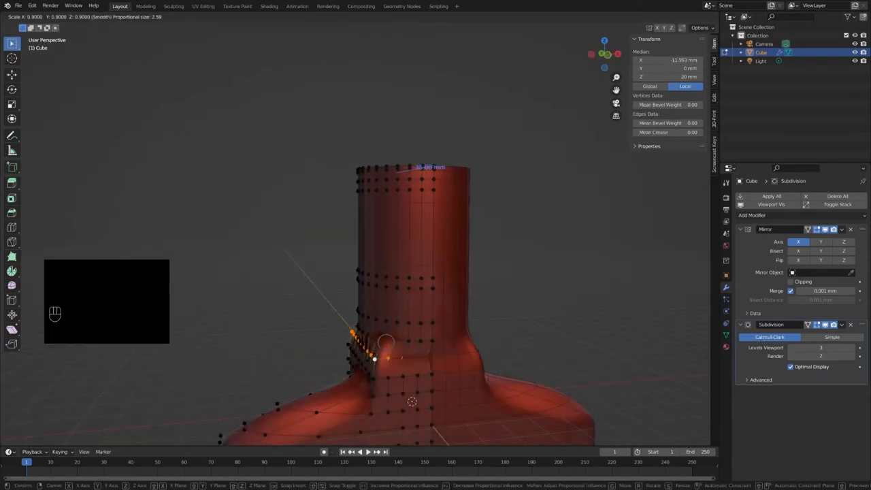
key(g)
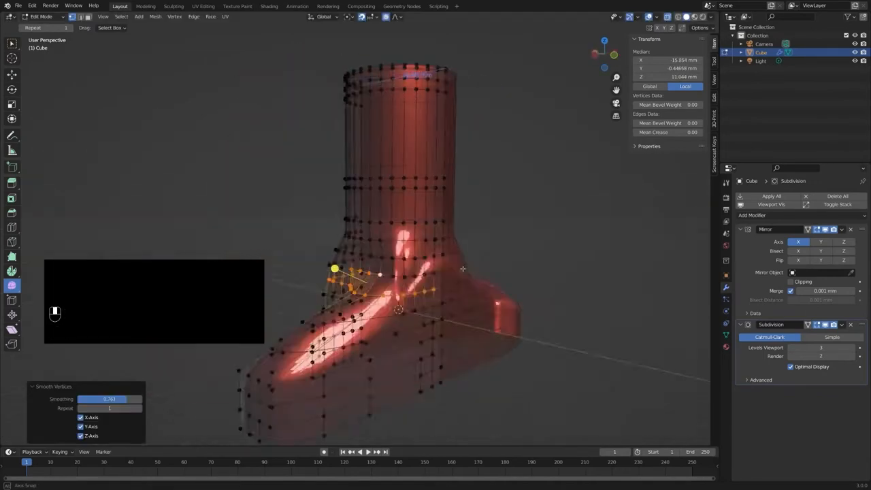
click(407, 291)
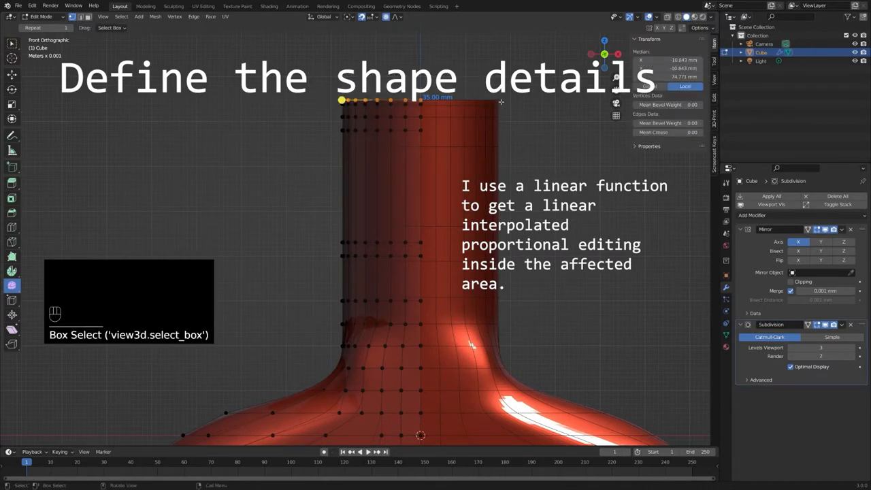
Step: Set proportional falloff to Linear and scale the tube's top edge with fine-tuned influence
click(396, 16)
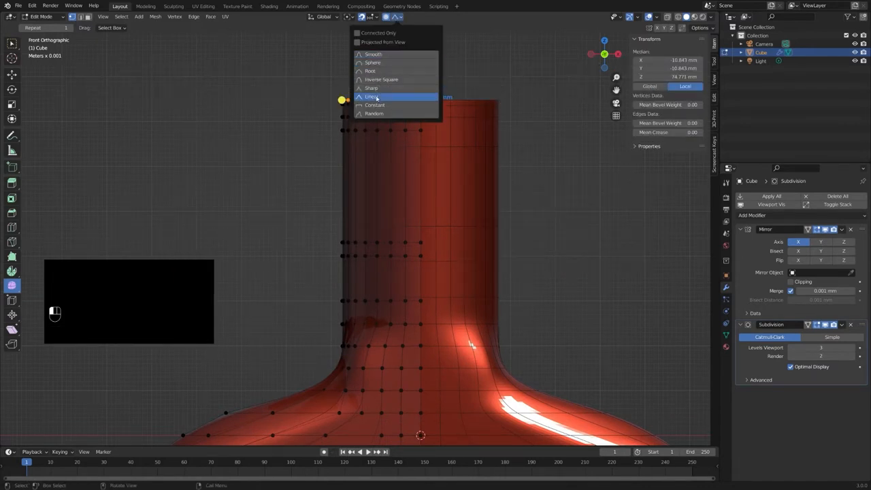
click(367, 16)
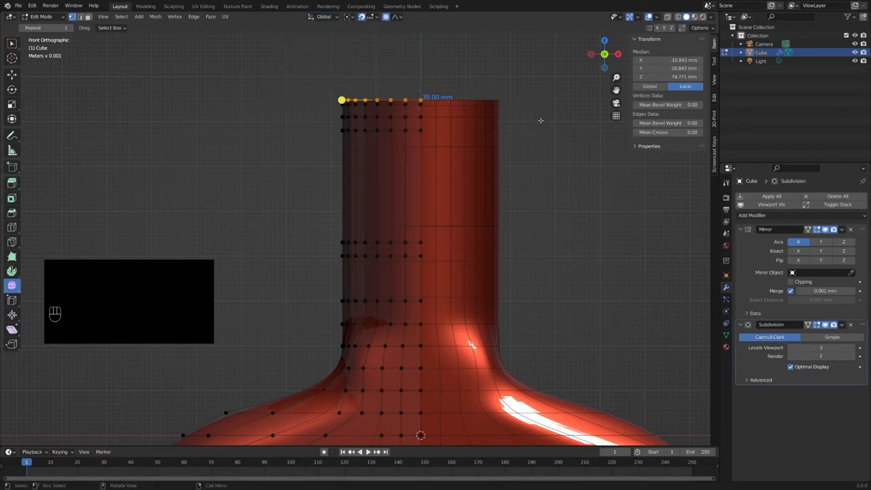
key(s)
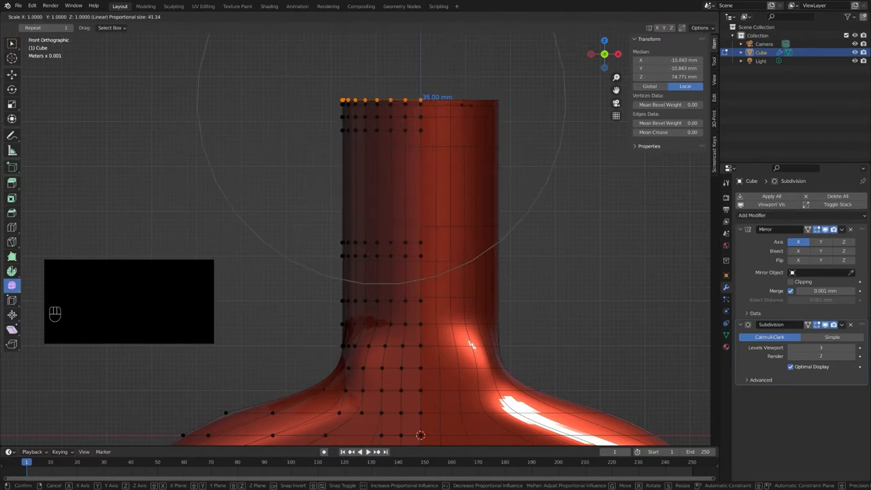
key(shift)
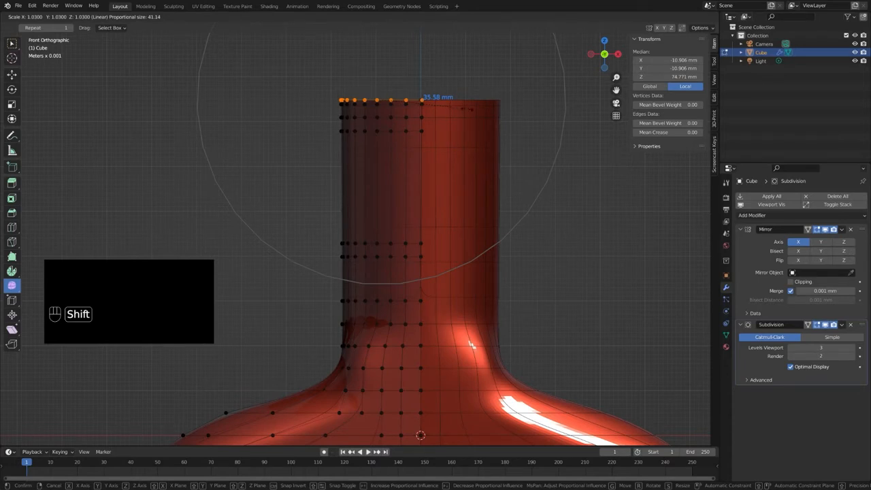
key(ctrl)
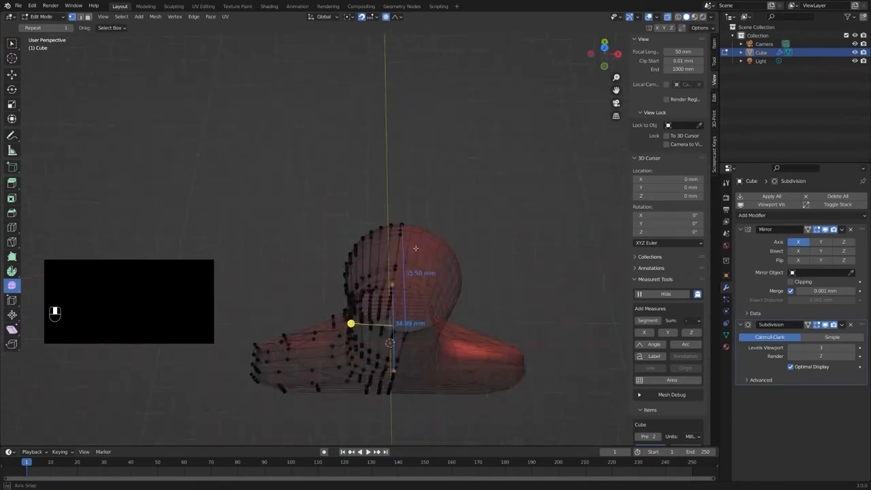
Step: Add a Solidify modifier to the tube so its walls gain real thickness
key(shift+ctrl+s)
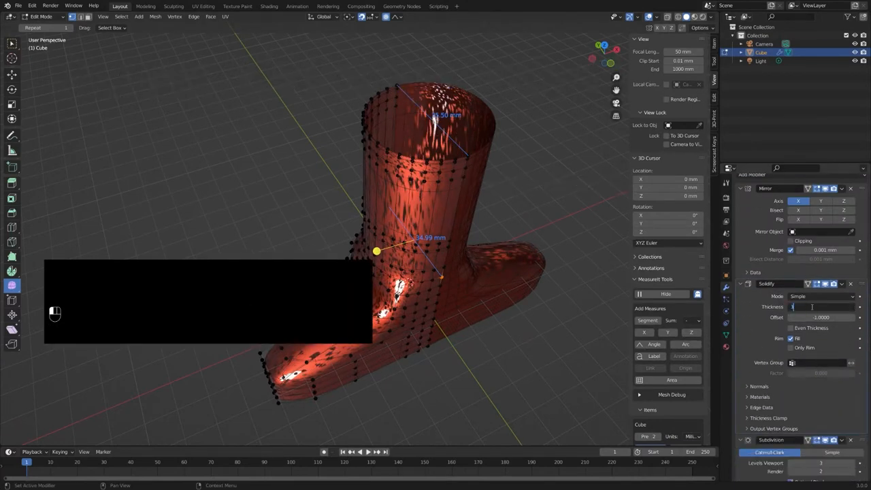
text(3)
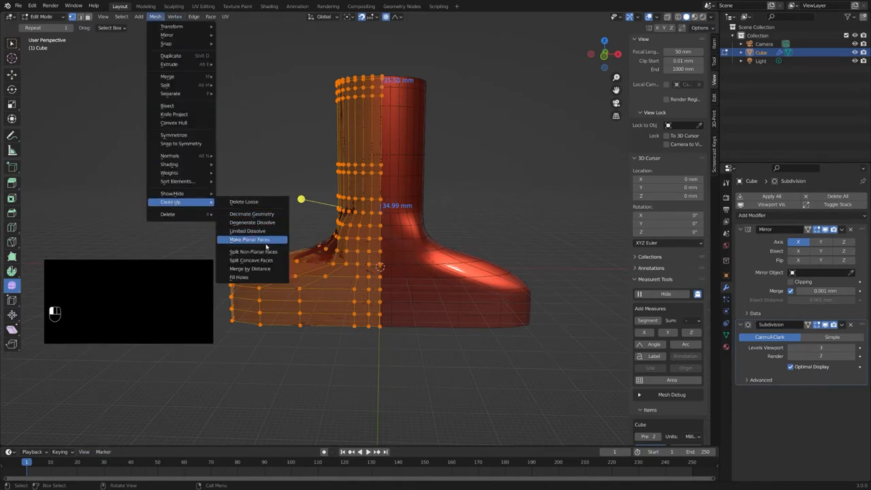
Step: Clean up the tube mesh with Make Planar Faces
click(249, 240)
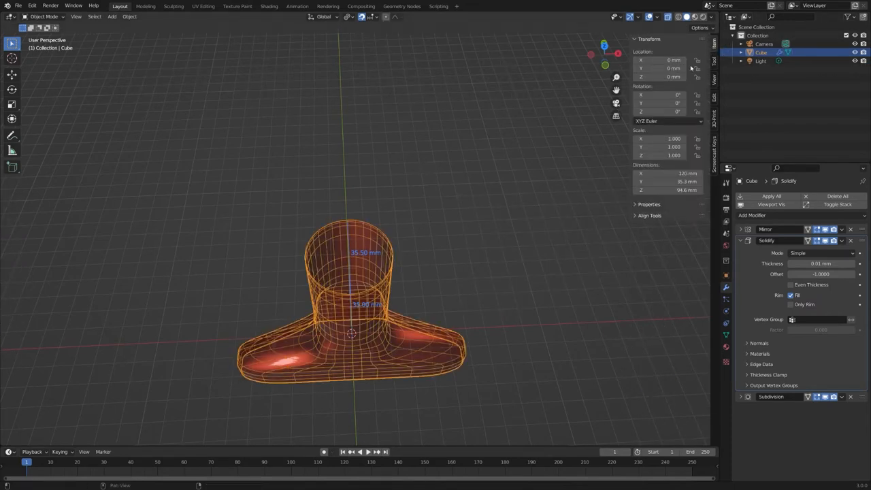
Step: Adjust the Solidify thickness to an even wall visible around the tube's open rim
key(Tab)
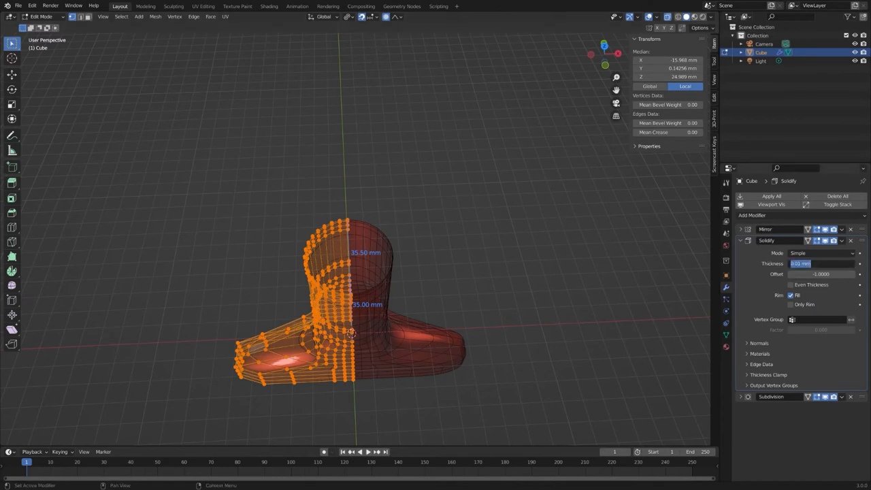
drag(816, 264, 803, 264)
text(-3)
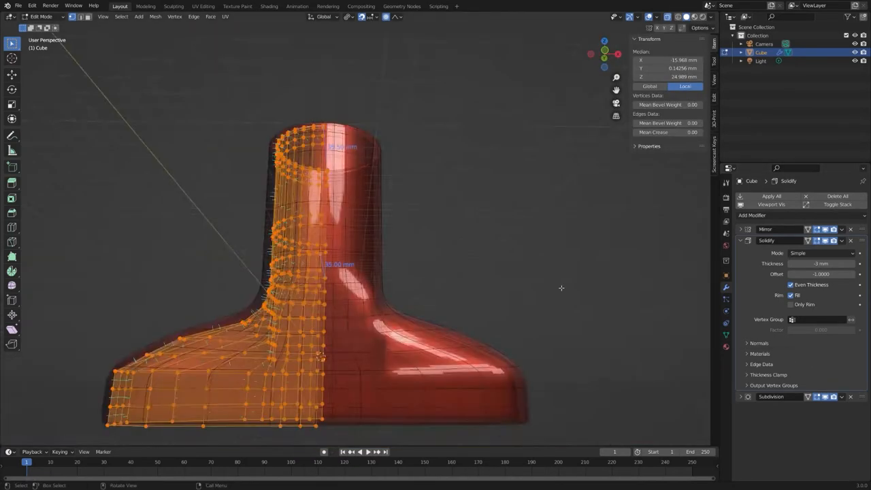
key(Tab)
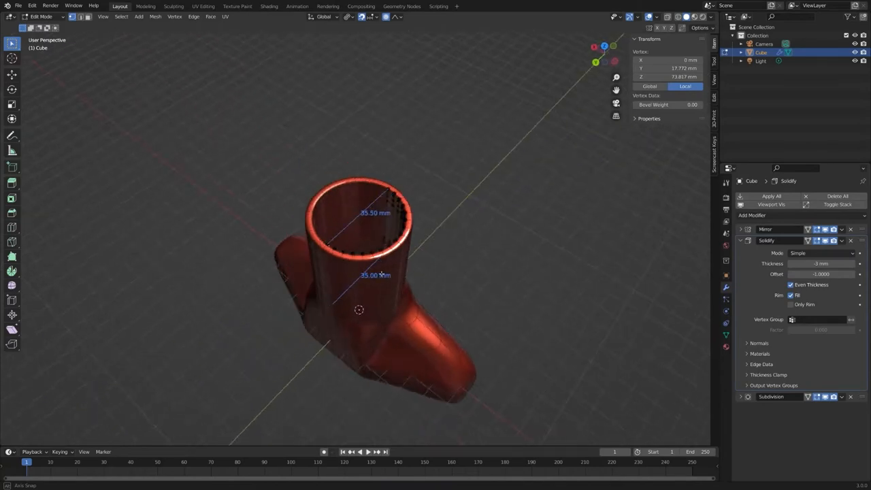
Step: Orbit the view around the tube's top to inspect the rim band
drag(360, 306, 422, 291)
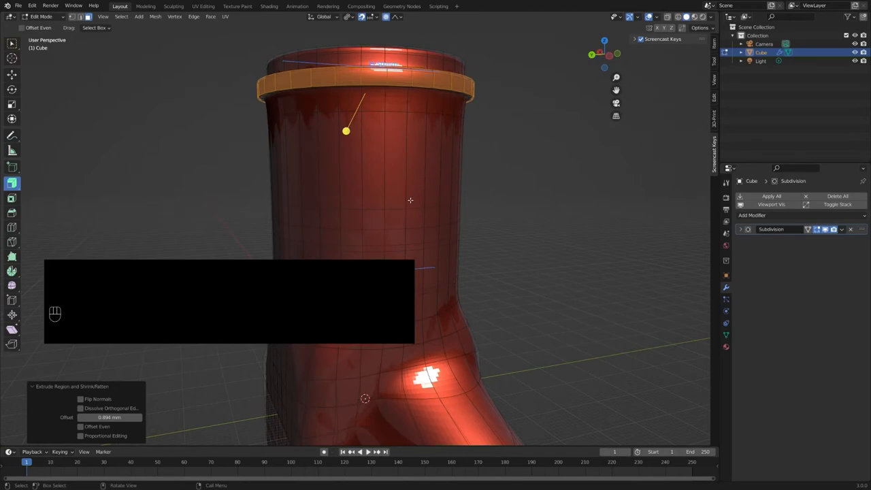
key(s)
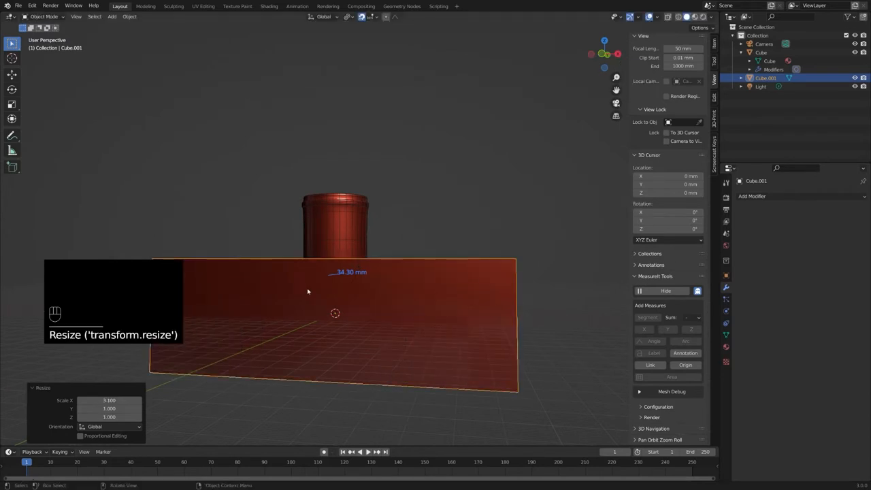
Step: Shape the second cube into a wide slab and raise its top edge to slant it
key(g)
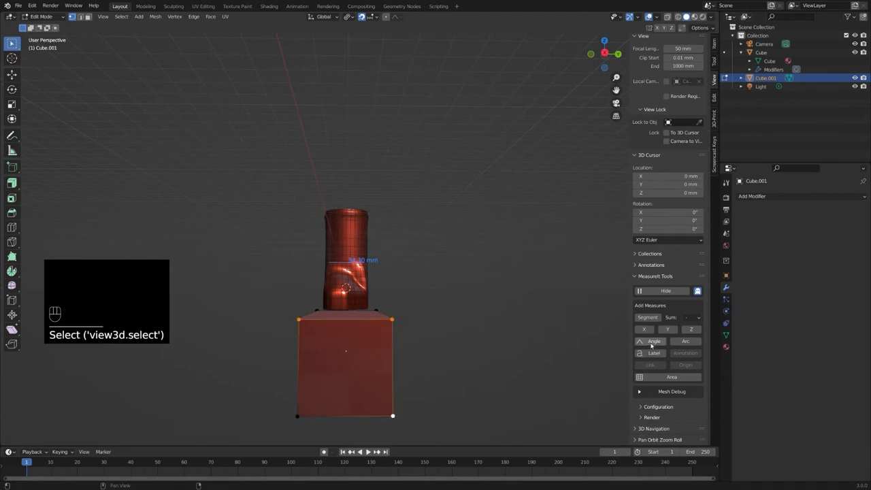
key(g)
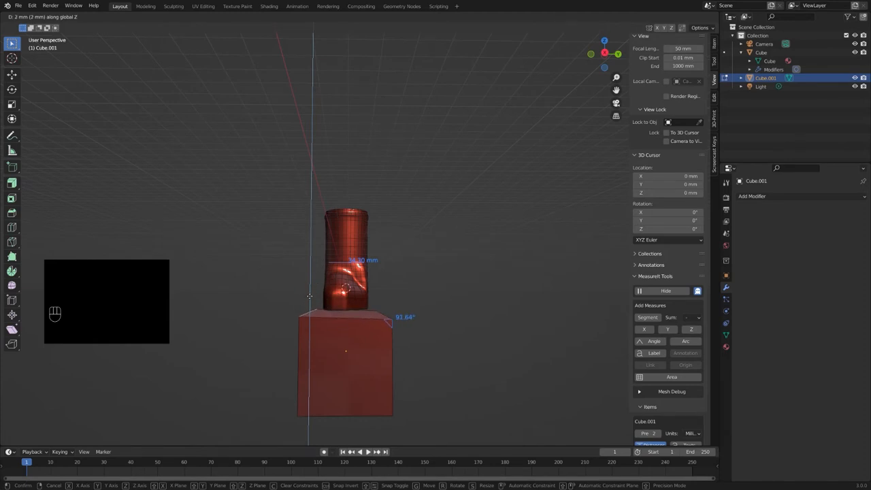
mouse_move(310, 335)
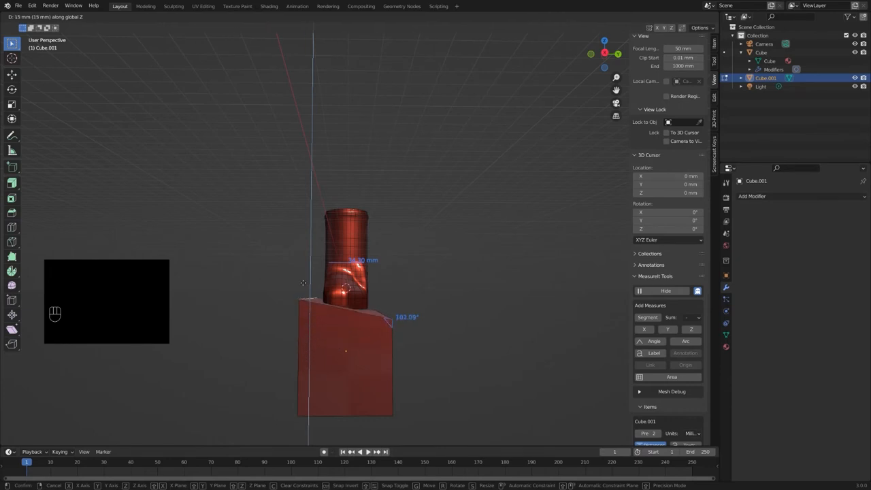
mouse_move(302, 246)
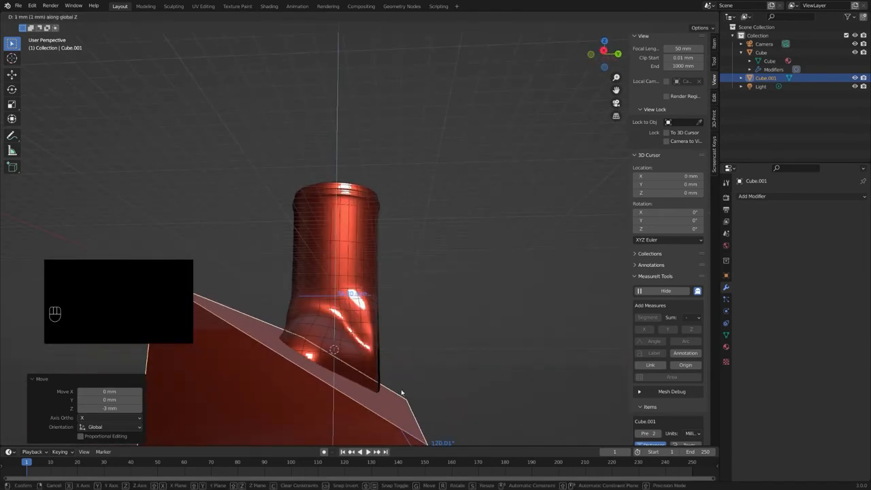
Step: Confirm the slanted cube's edge position used for the Boolean difference cut
click(760, 52)
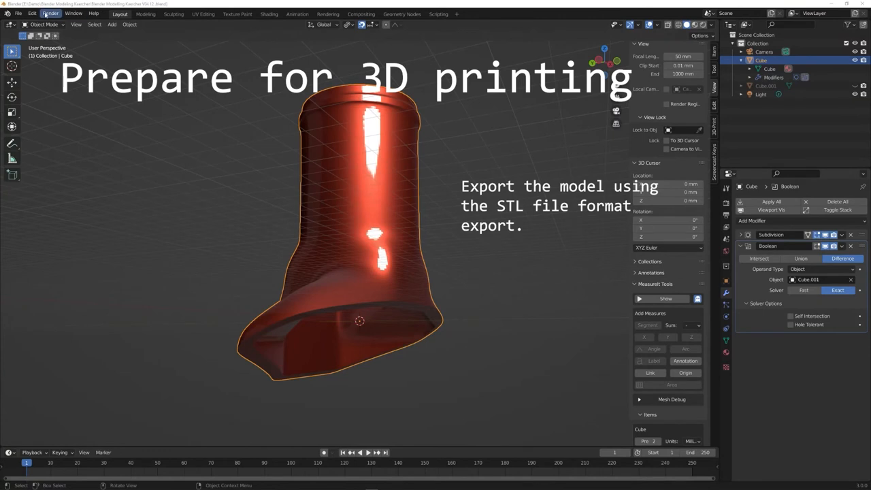
Step: Bring up the export formats from the File menu for the nozzle model
click(18, 13)
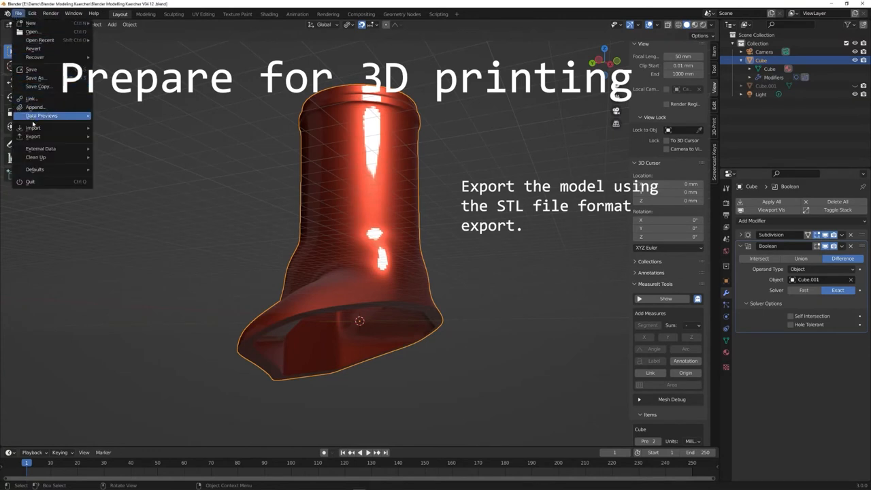
click(32, 136)
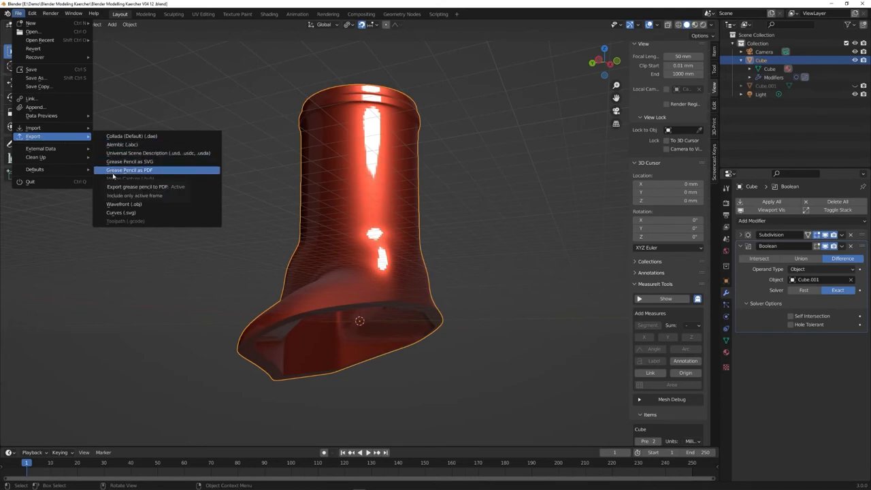
mouse_move(114, 187)
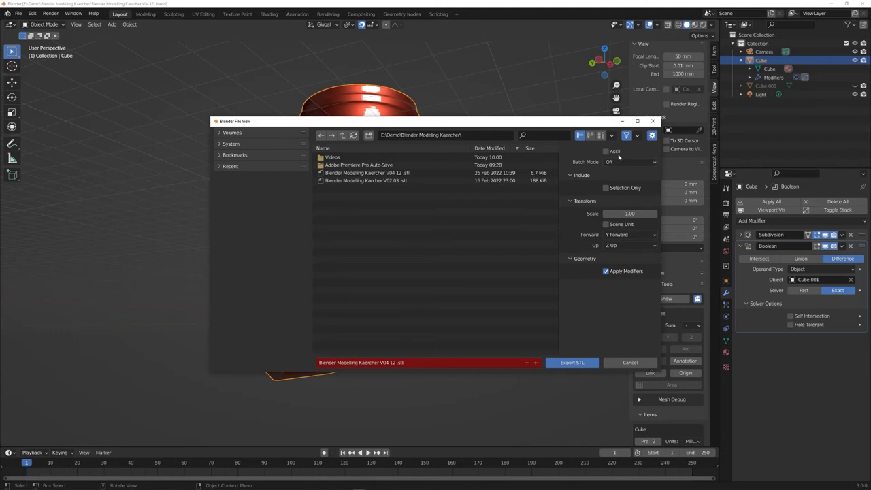
Step: Export the nozzle as STL with Batch Mode off and modifiers applied
click(628, 162)
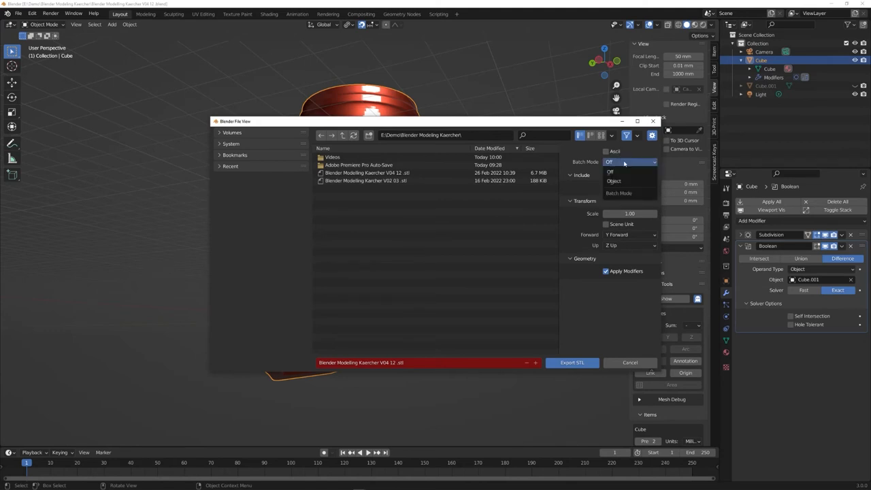
click(609, 171)
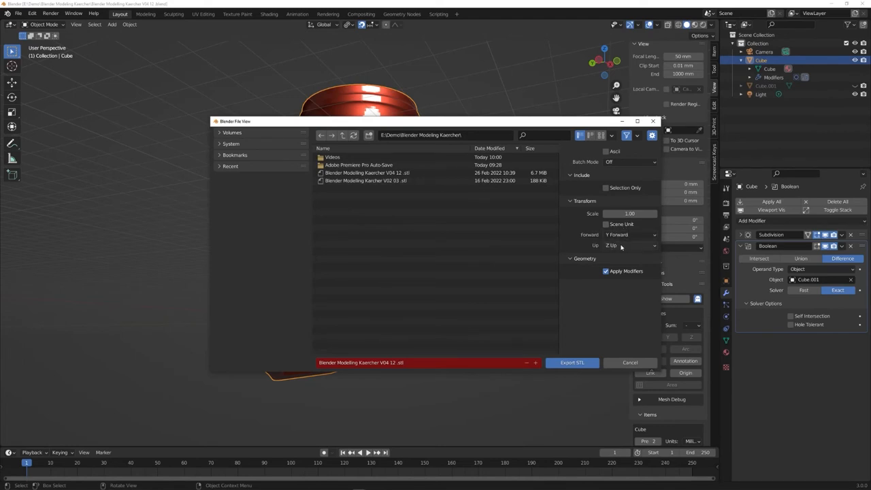
mouse_move(619, 271)
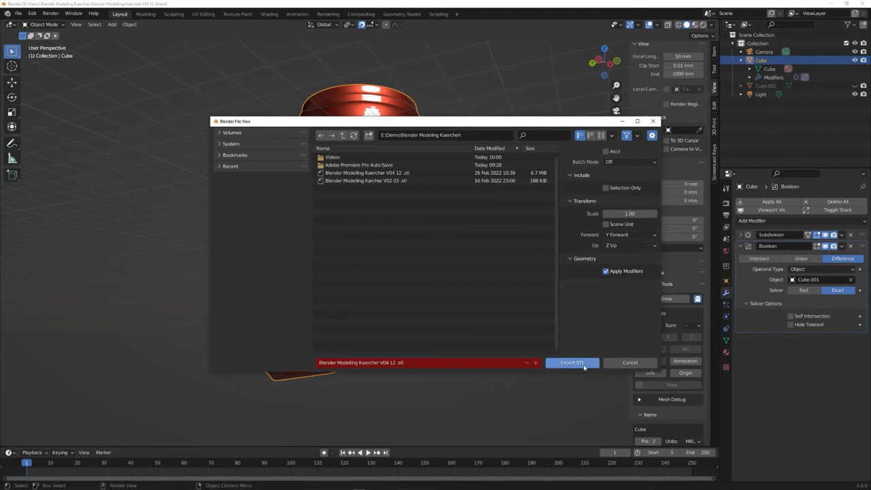
mouse_move(571, 362)
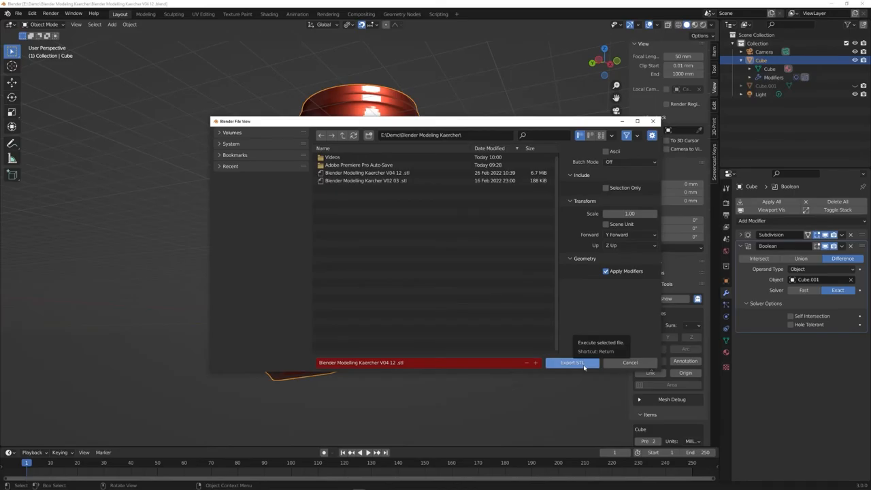
click(572, 362)
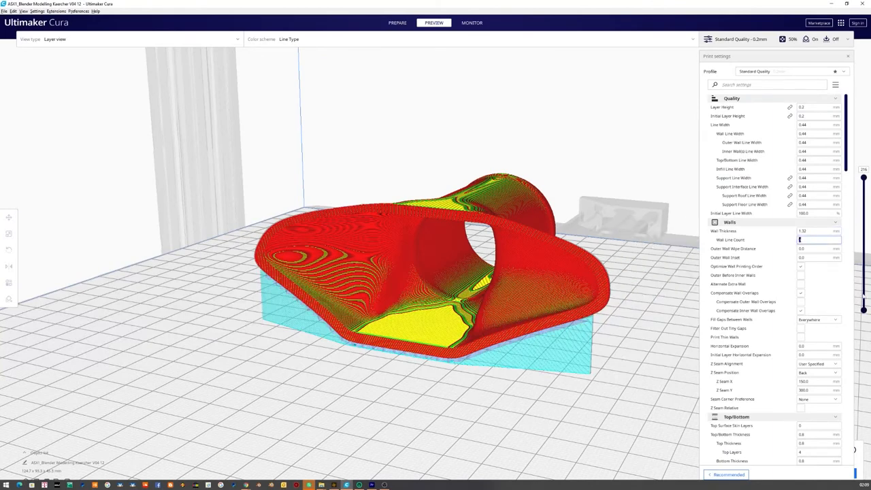
scroll(down, 3)
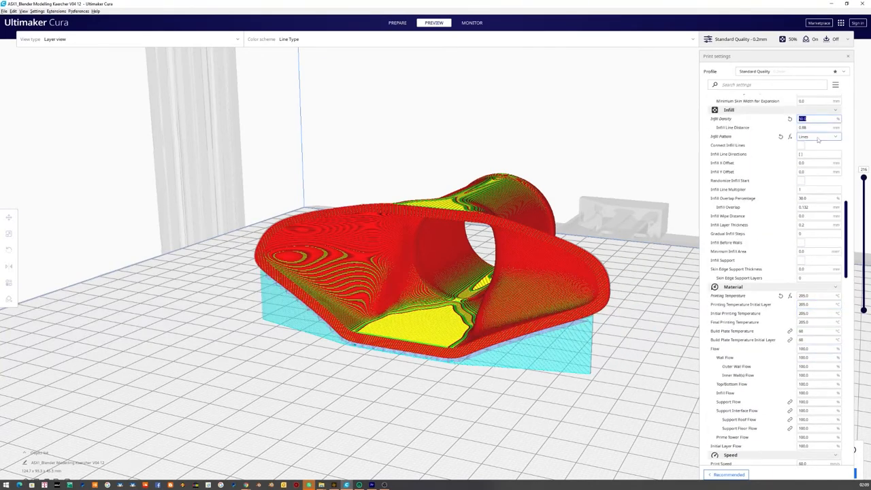
scroll(down, 3)
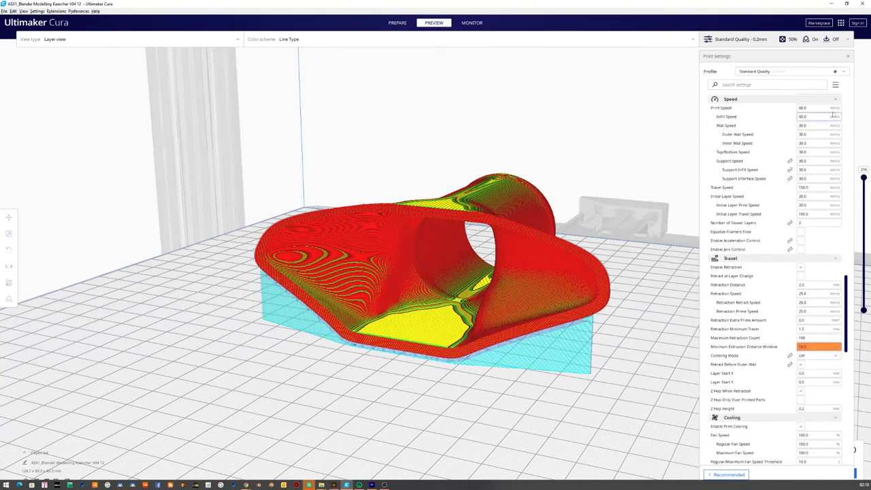
scroll(down, 3)
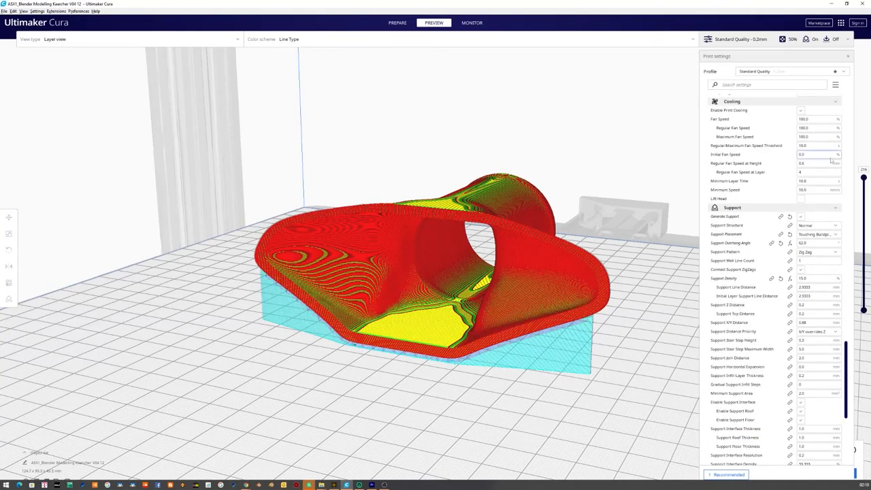
scroll(down, 3)
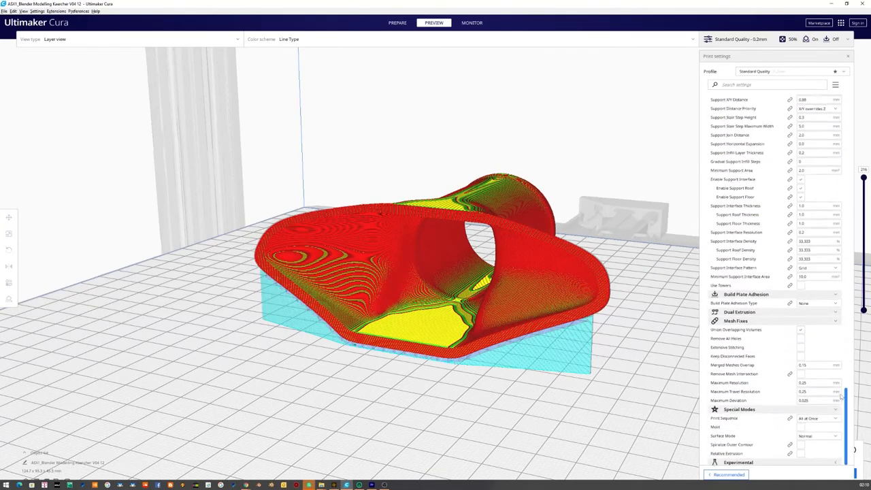